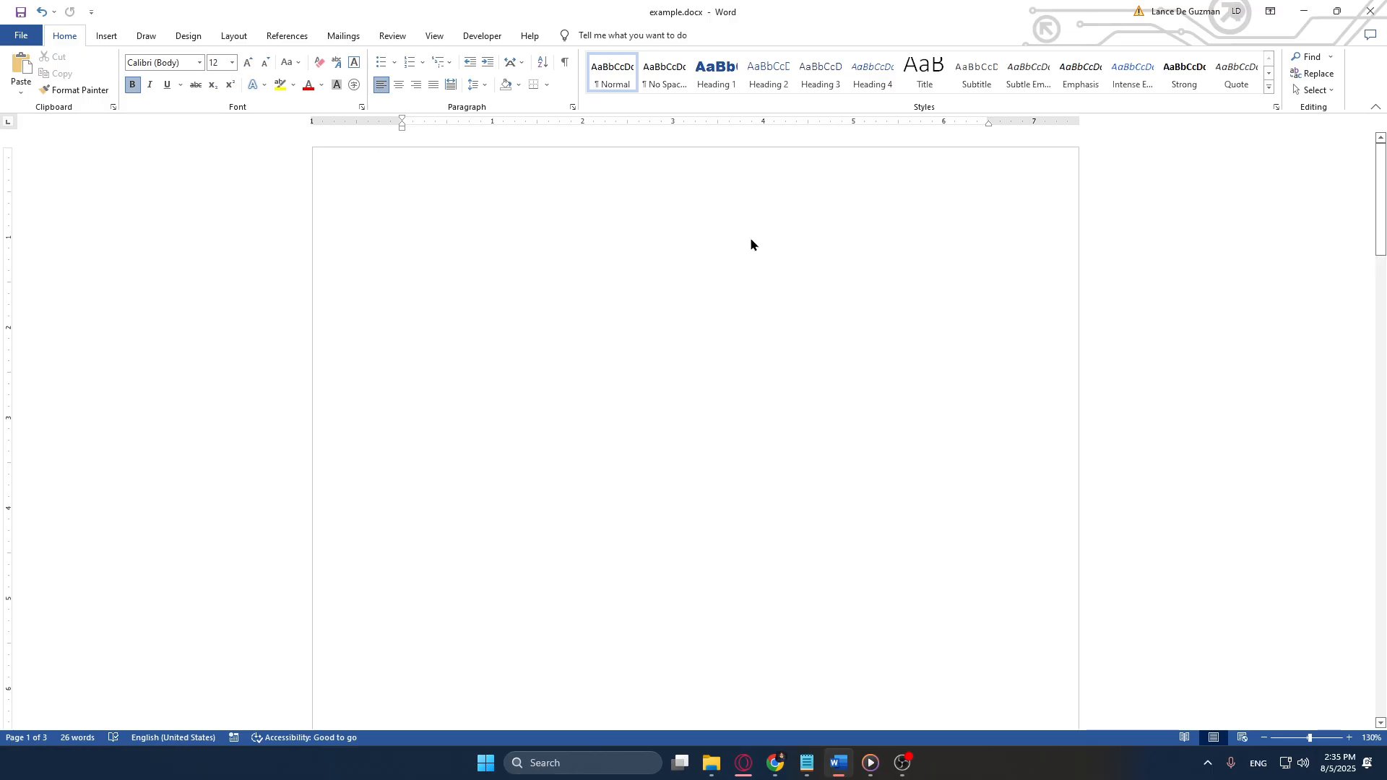
{"action": "mouse_move", "coordinate": [202, 153]}
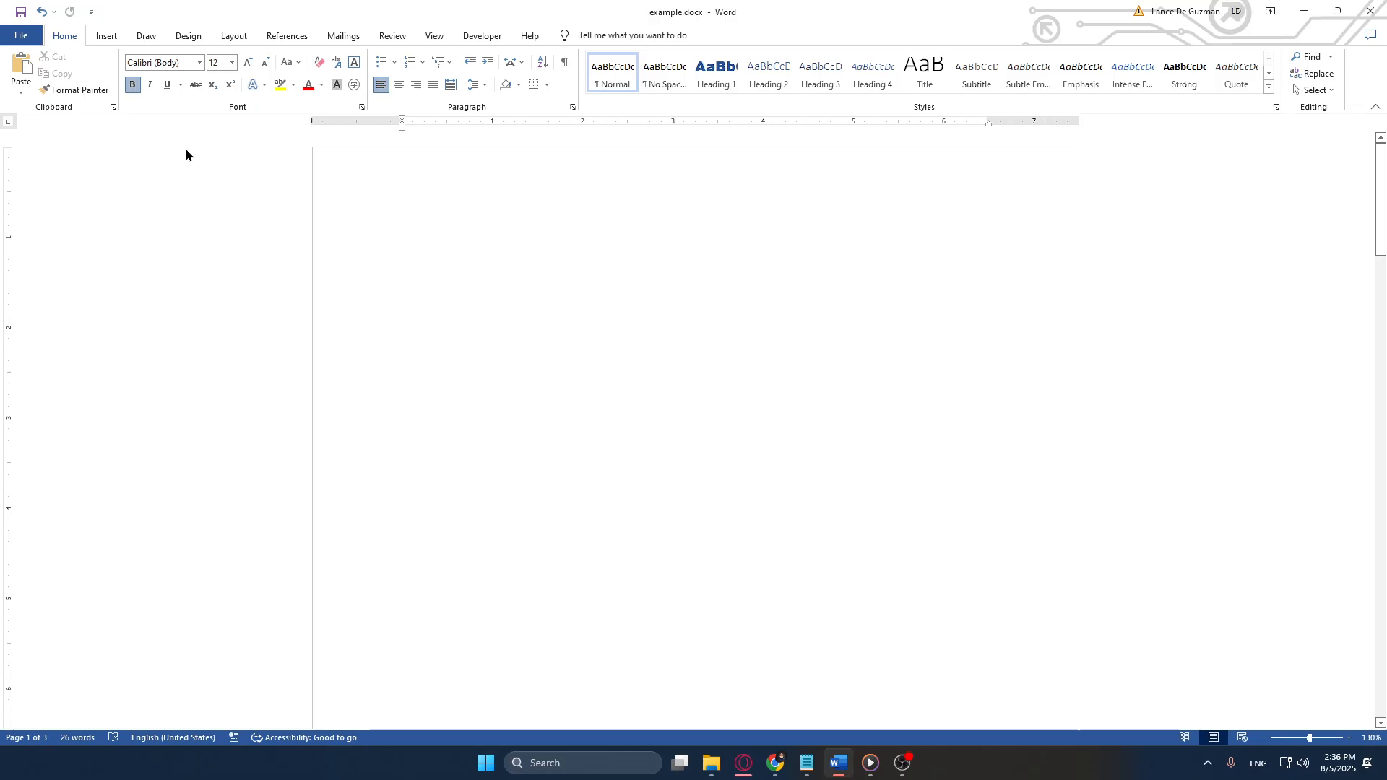
- Place the cursor on the blank page and show the Insert ribbon
{"action": "left_click", "coordinate": [402, 256]}
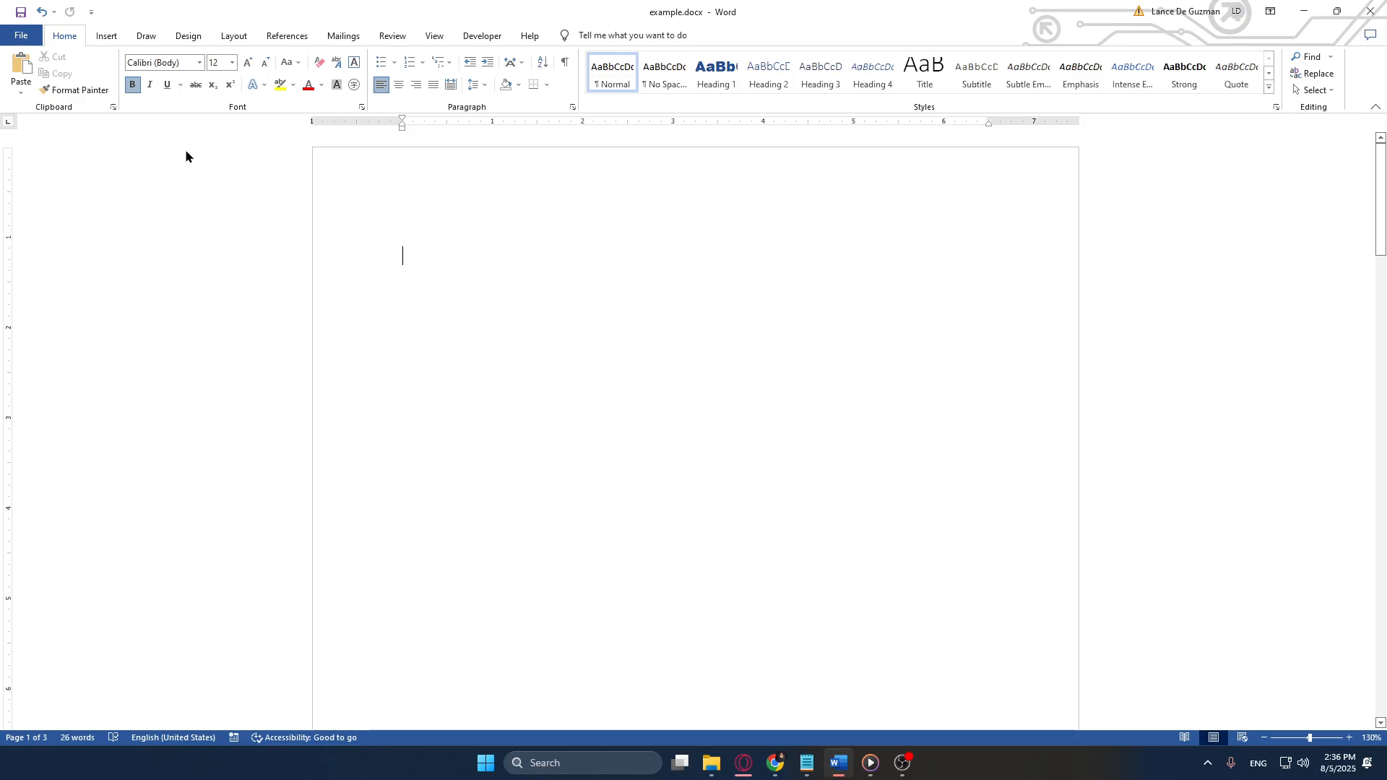
{"action": "mouse_move", "coordinate": [159, 144]}
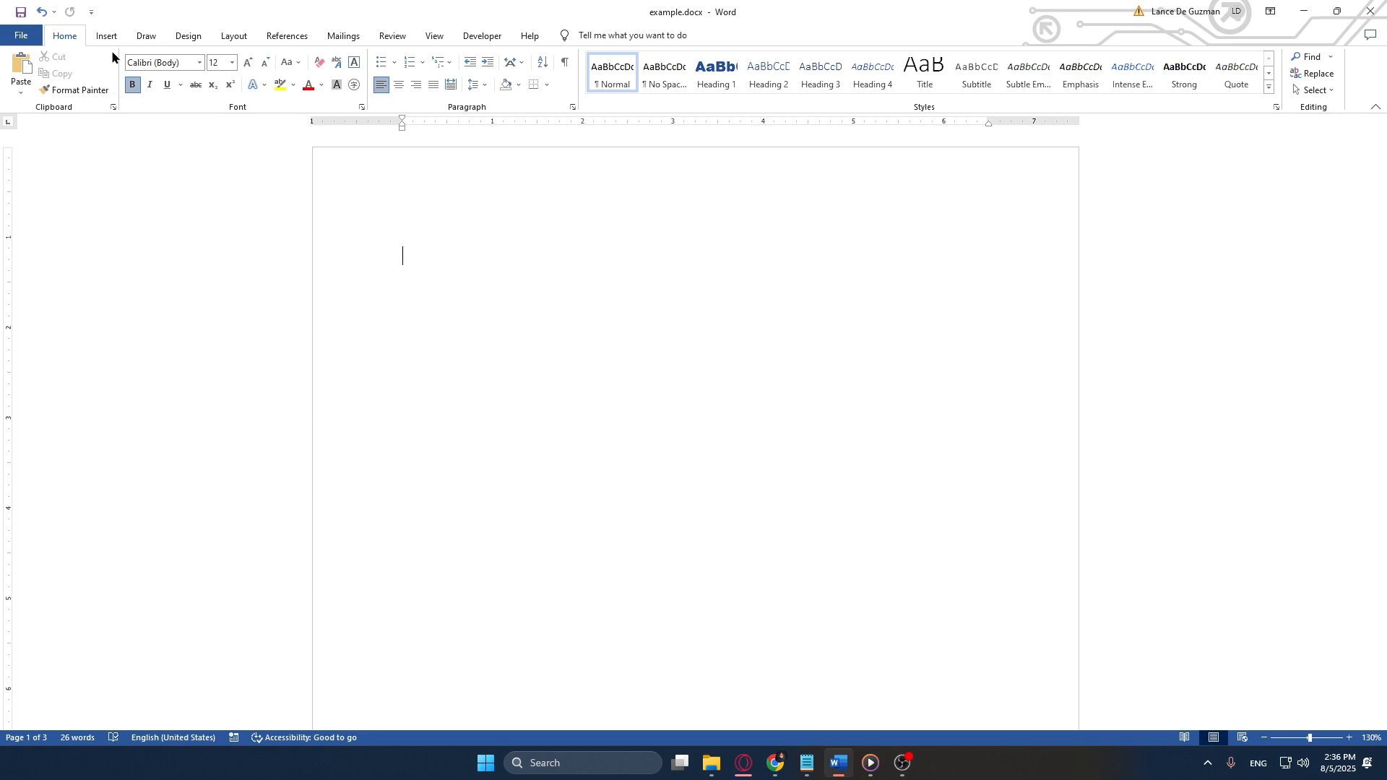
{"action": "left_click", "coordinate": [106, 36]}
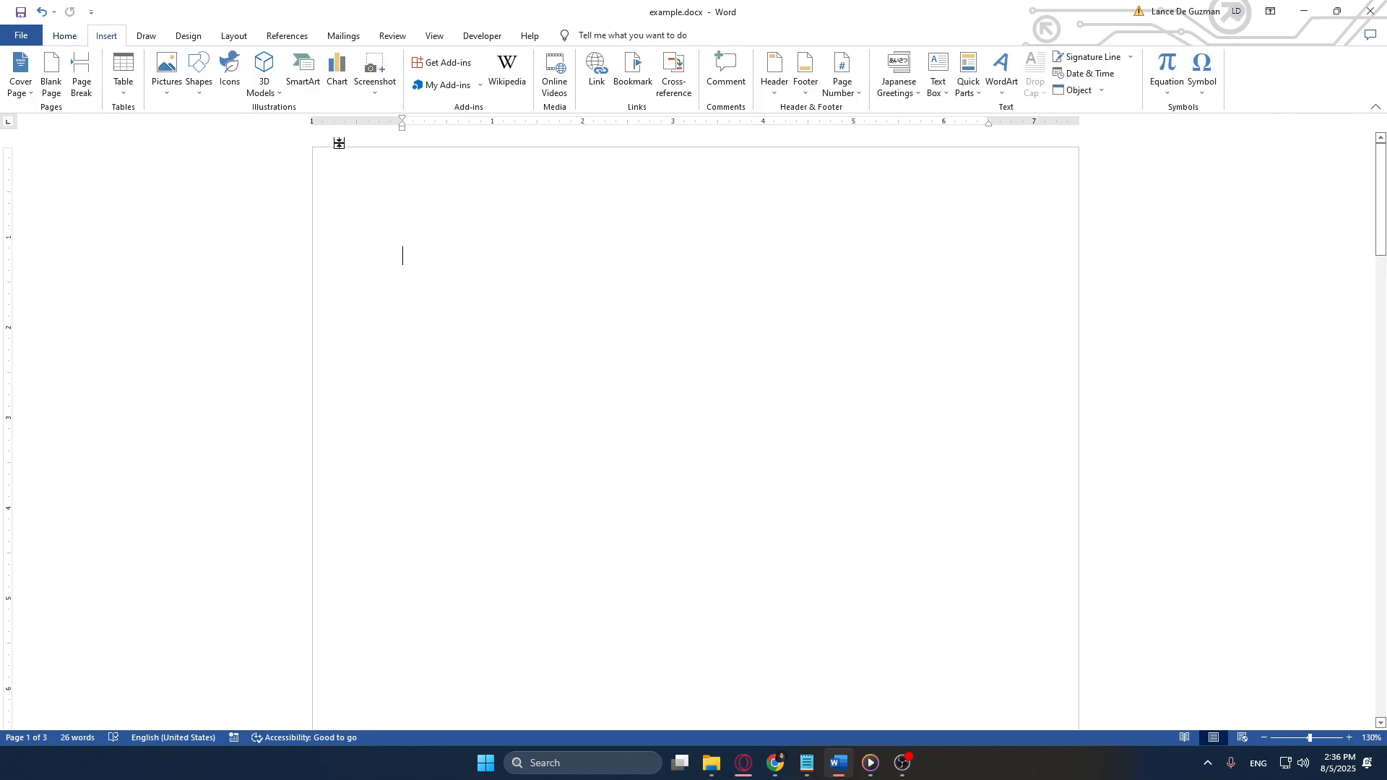
{"action": "mouse_move", "coordinate": [383, 231]}
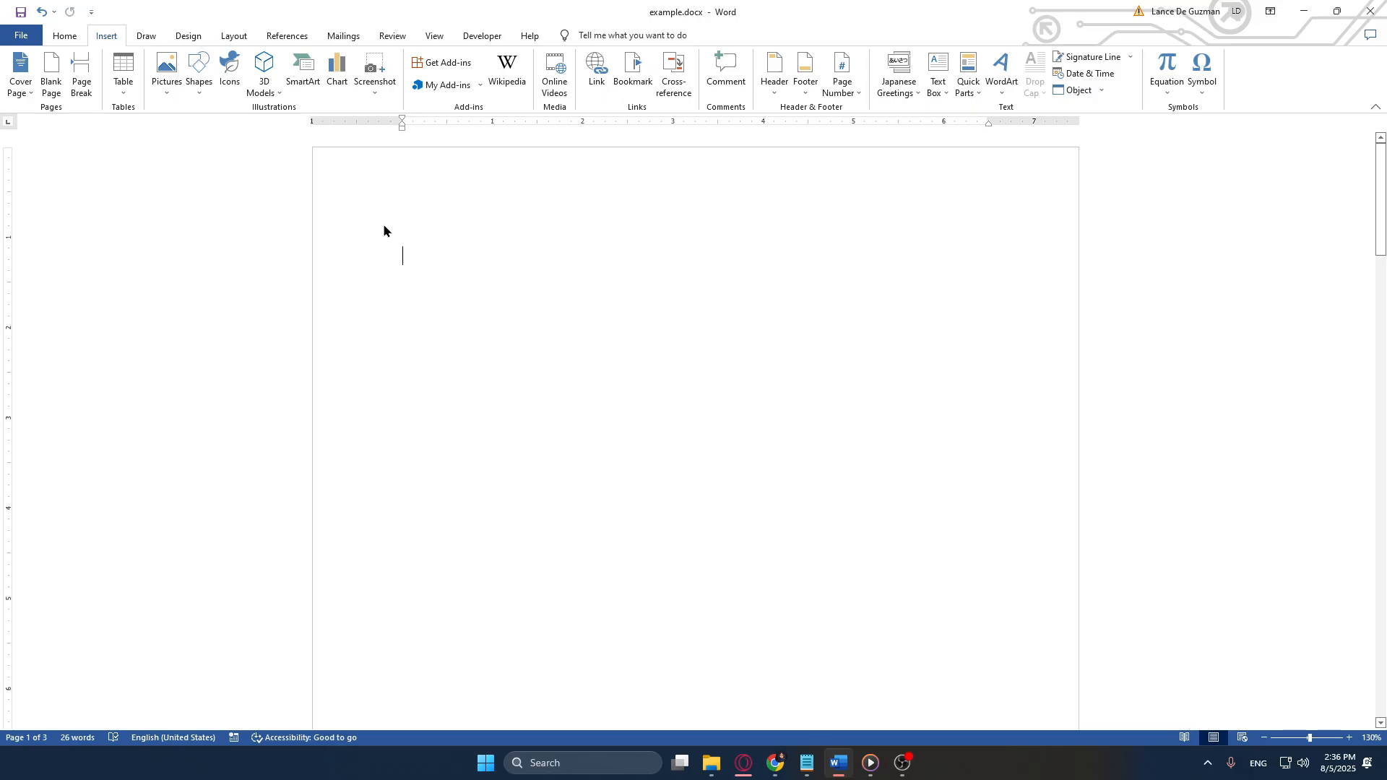
{"action": "left_click", "coordinate": [63, 35]}
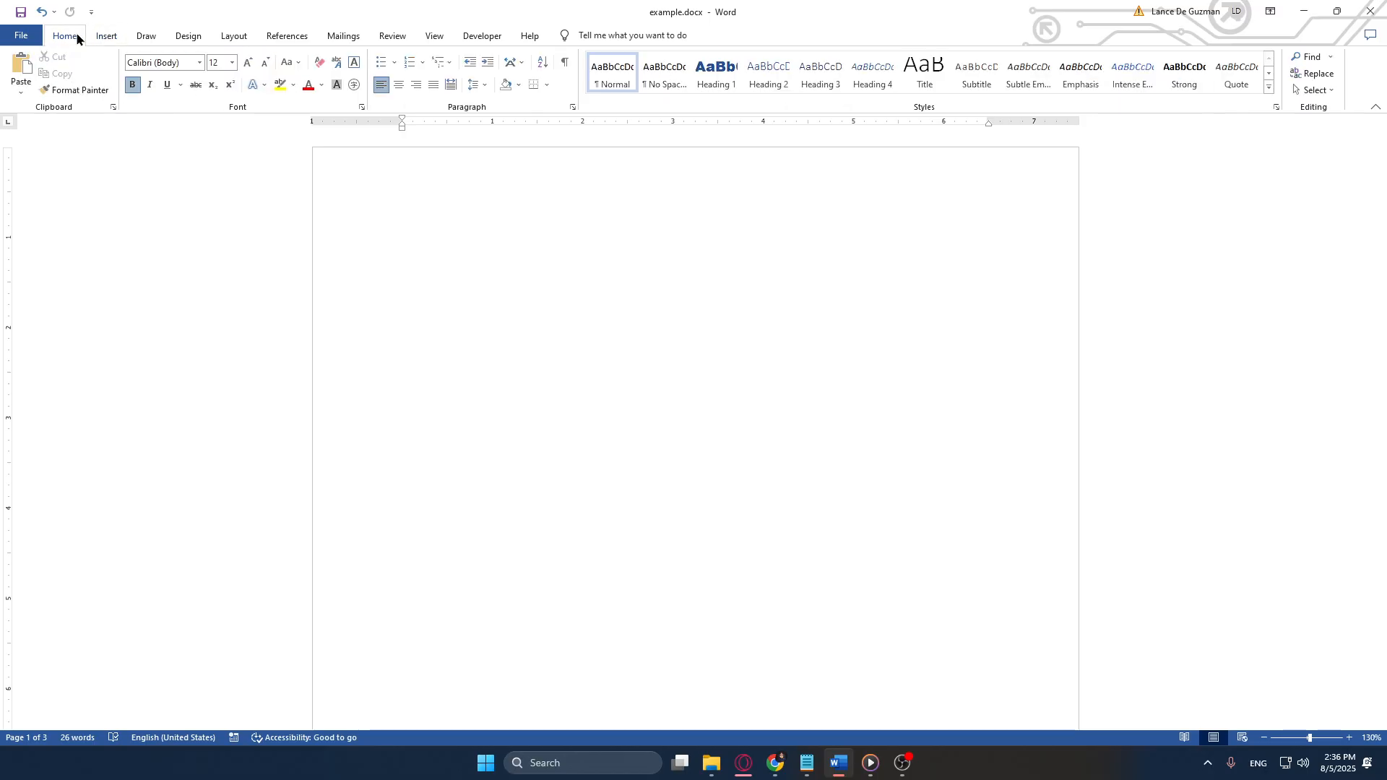
{"action": "left_click", "coordinate": [105, 35]}
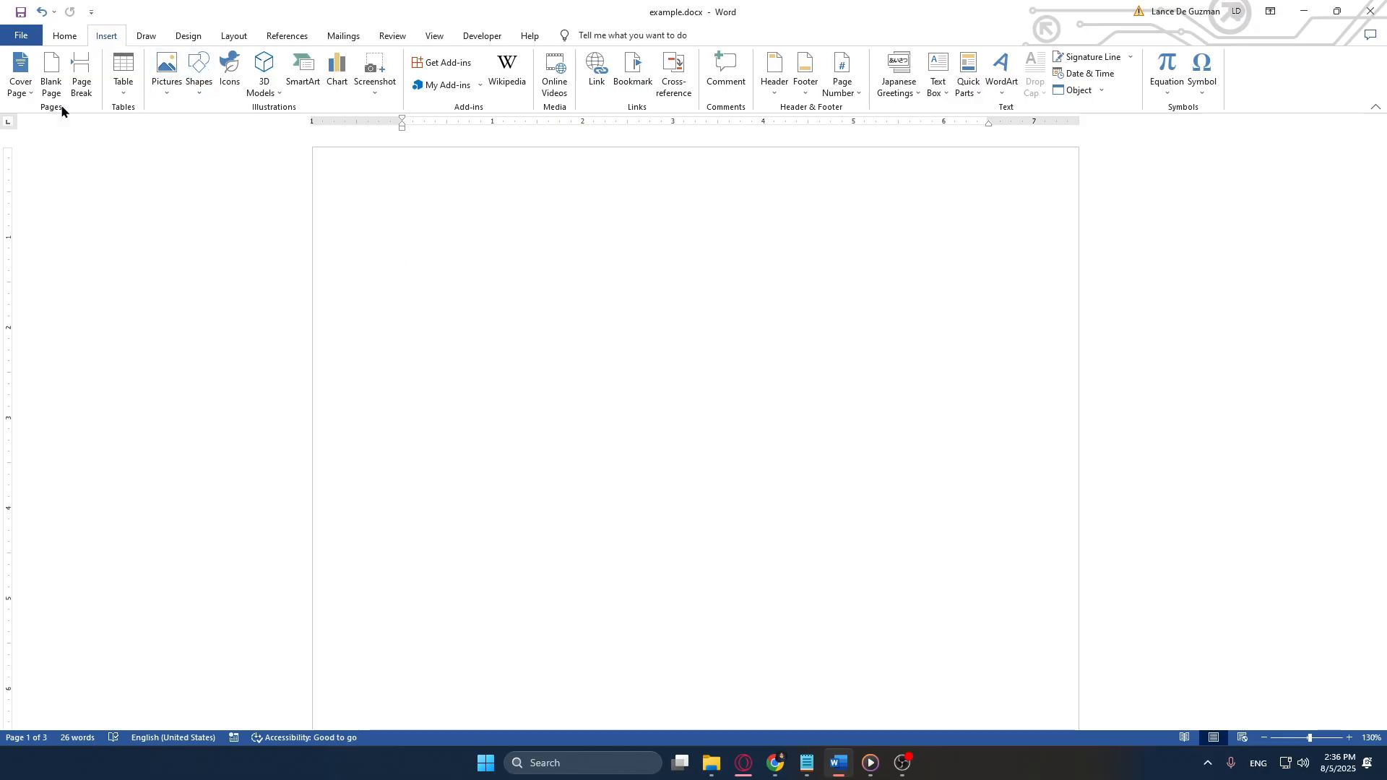
{"action": "mouse_move", "coordinate": [226, 121]}
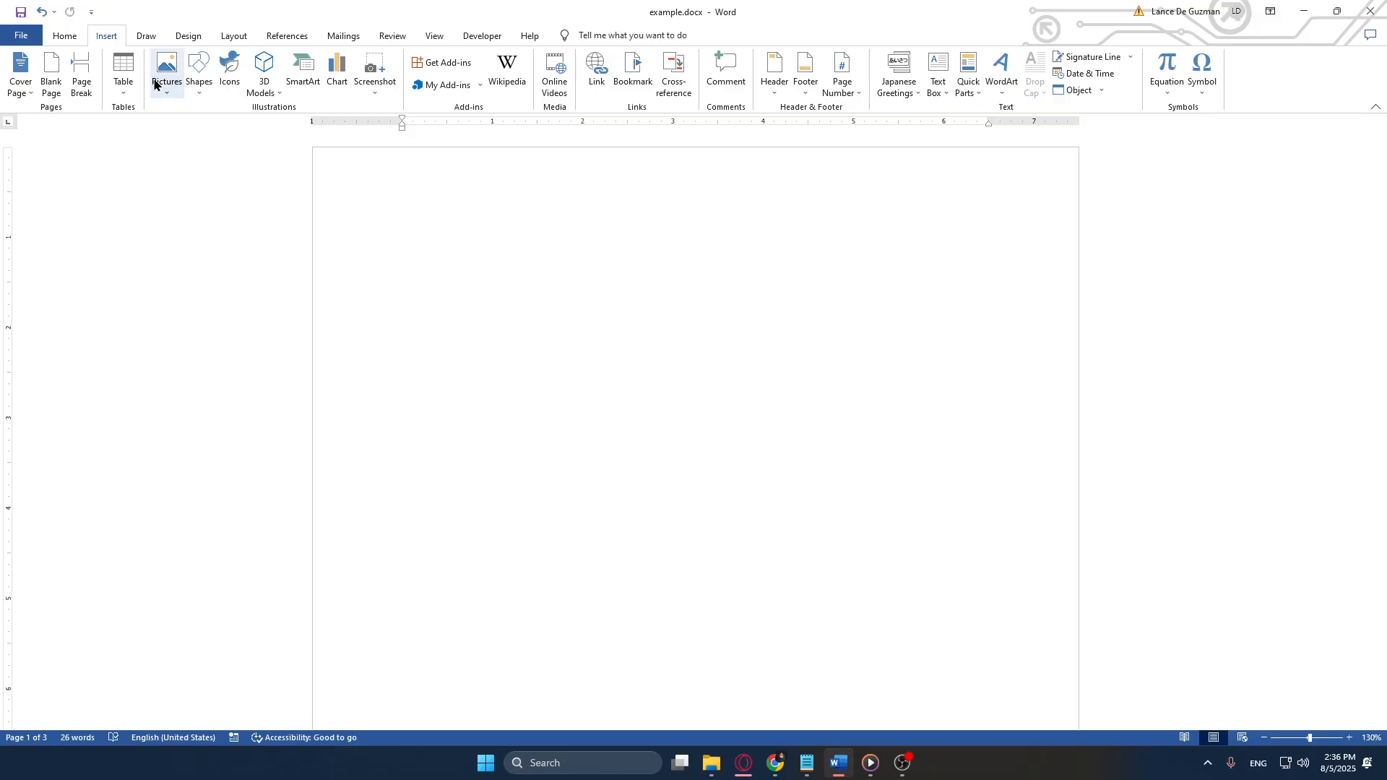
{"action": "mouse_move", "coordinate": [336, 71]}
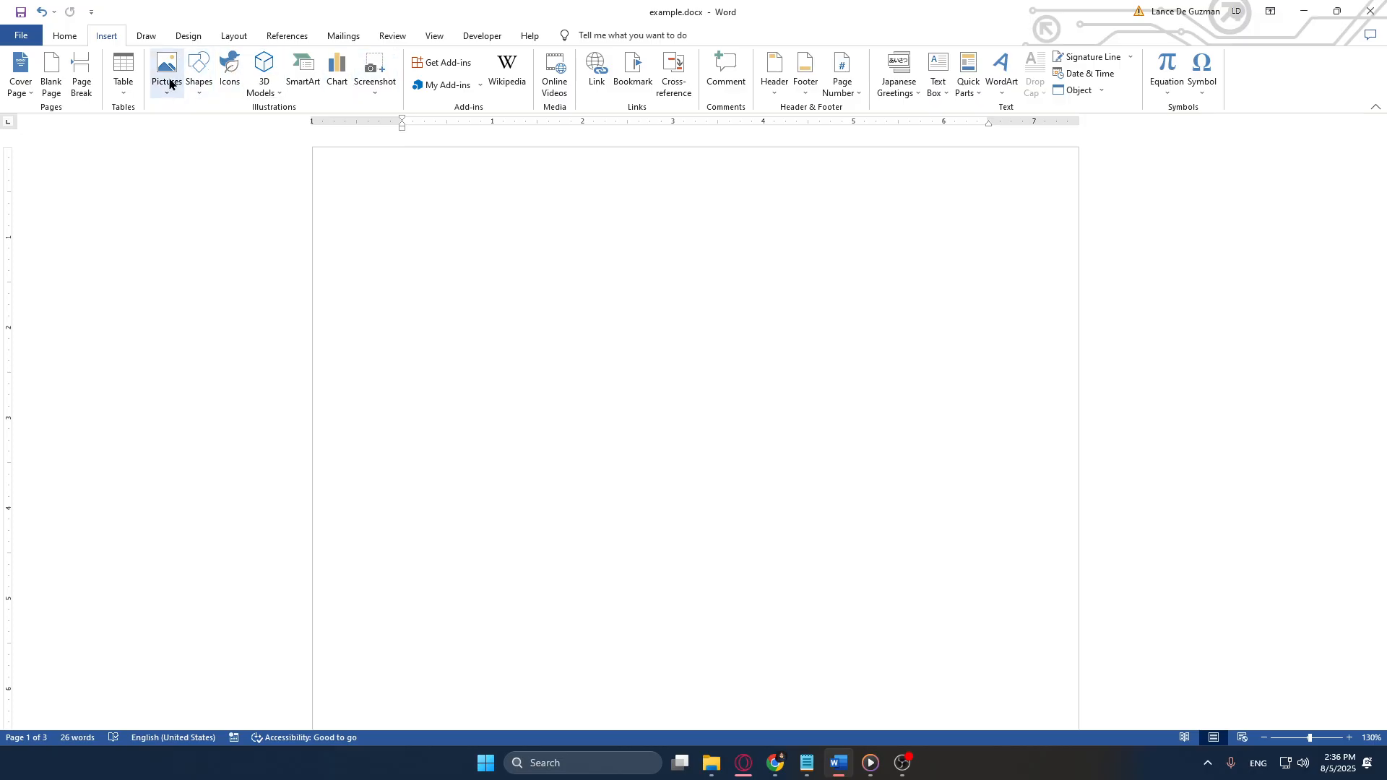
{"action": "mouse_move", "coordinate": [166, 69]}
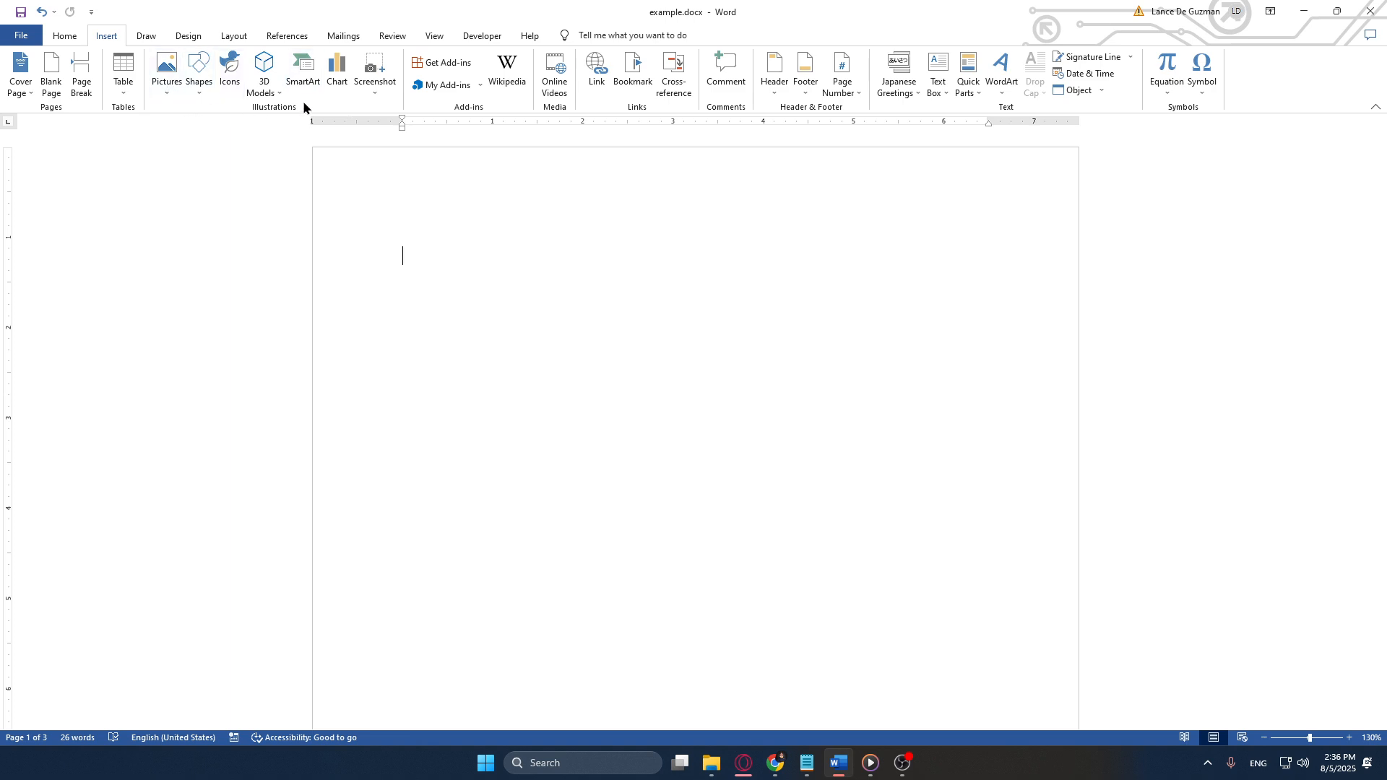
- Open the Choose a SmartArt Graphic dialog from the Insert ribbon
{"action": "left_click", "coordinate": [304, 71]}
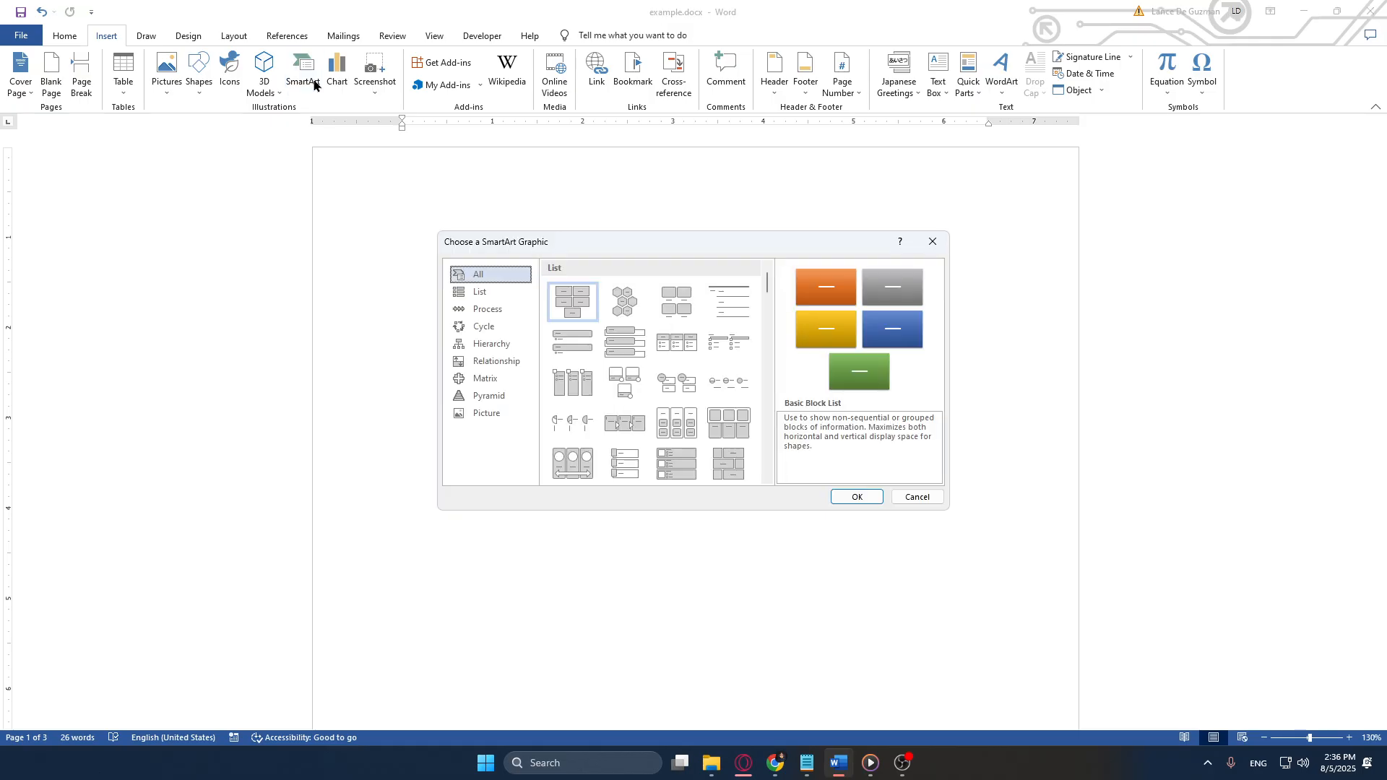
{"action": "mouse_move", "coordinate": [1086, 390]}
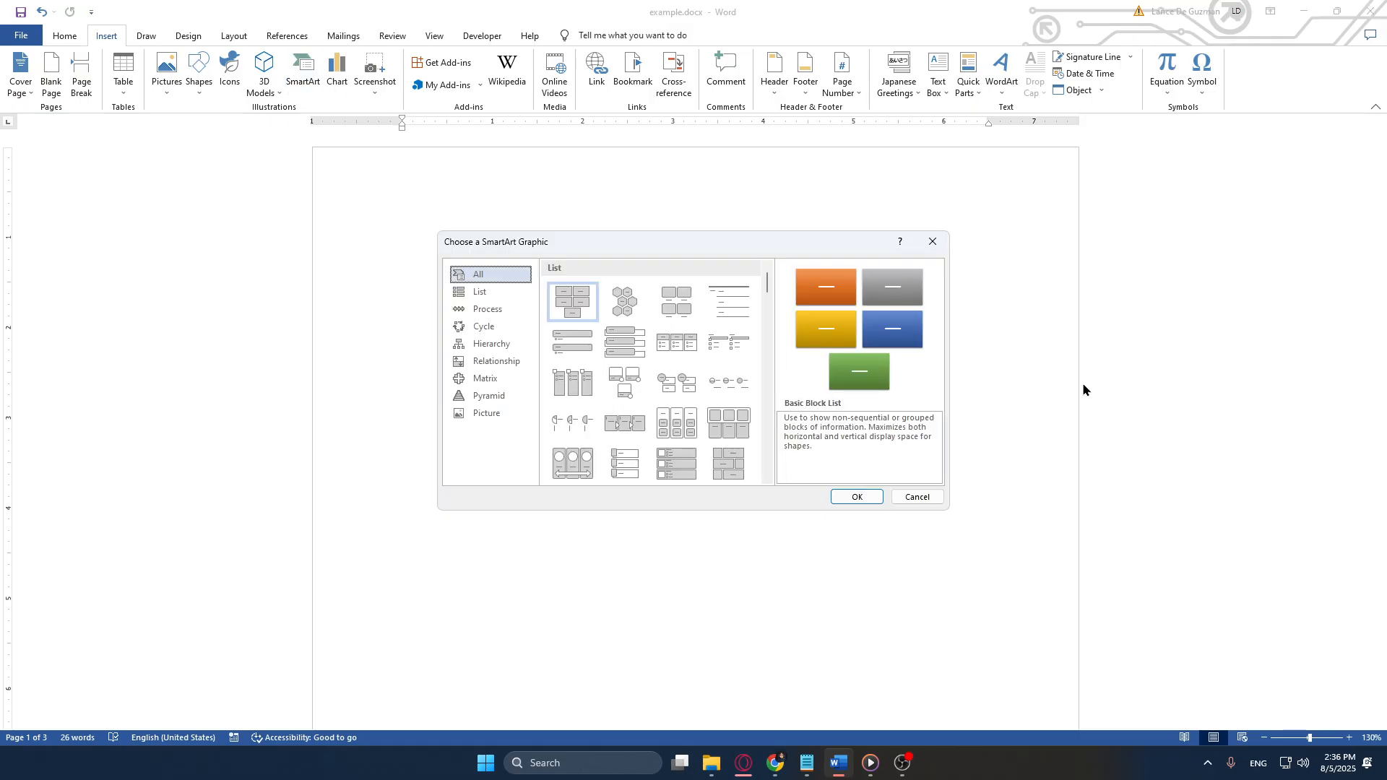
{"action": "mouse_move", "coordinate": [704, 265]}
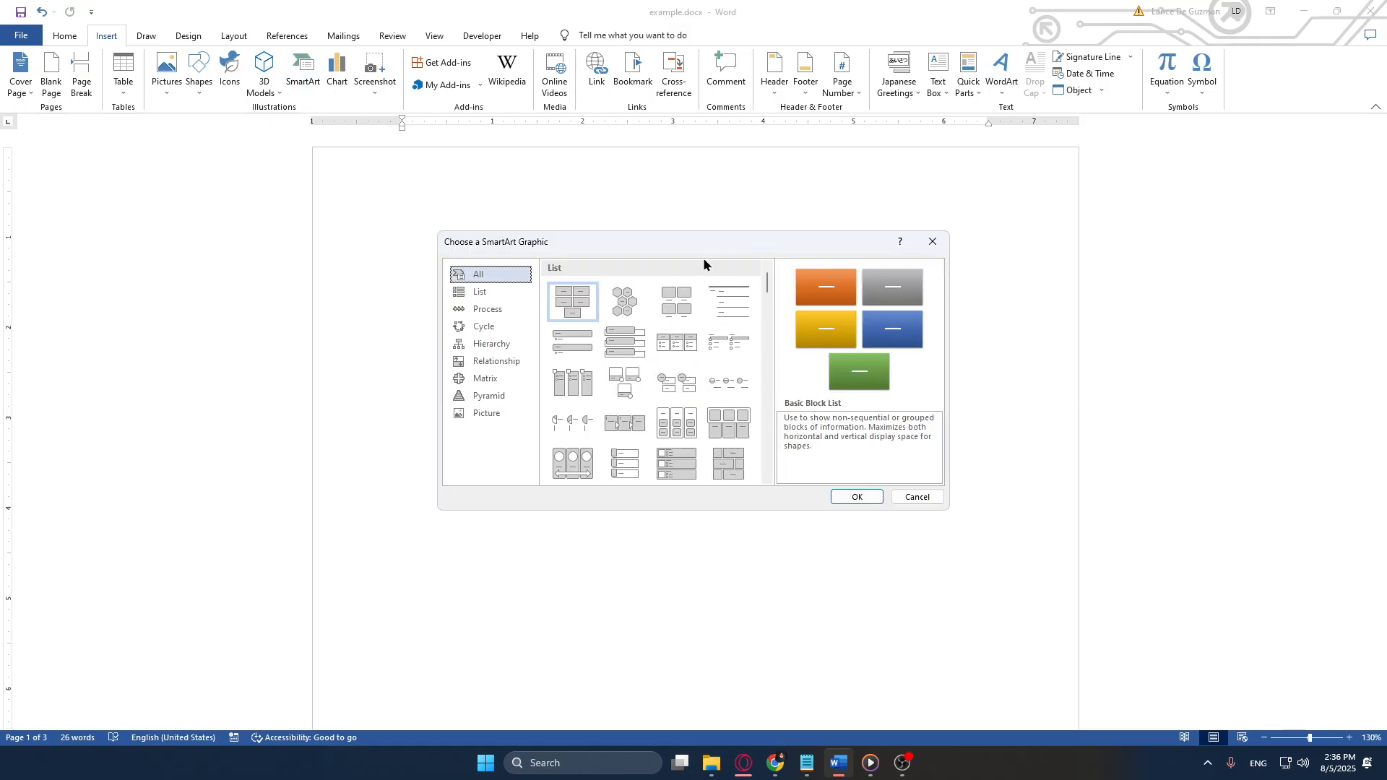
{"action": "mouse_move", "coordinate": [713, 275]}
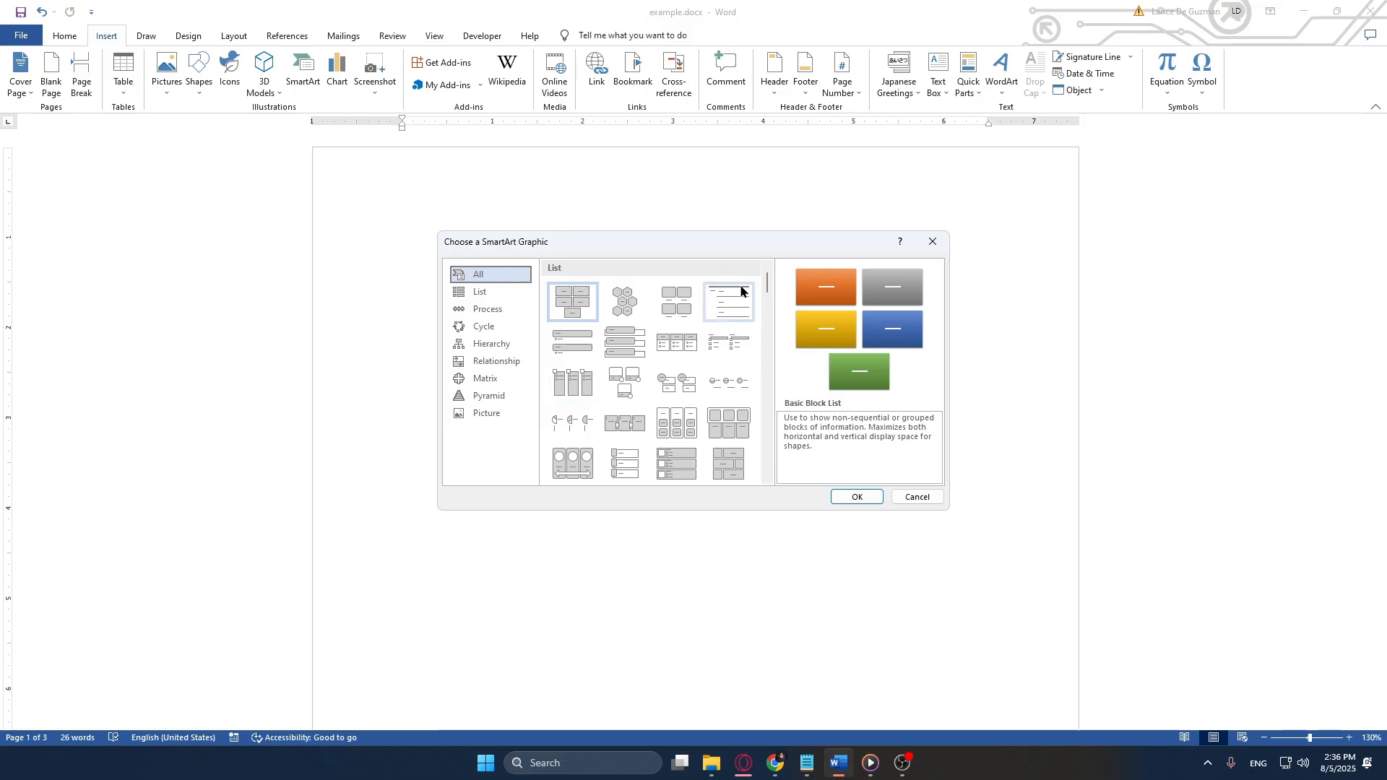
{"action": "mouse_move", "coordinate": [728, 299]}
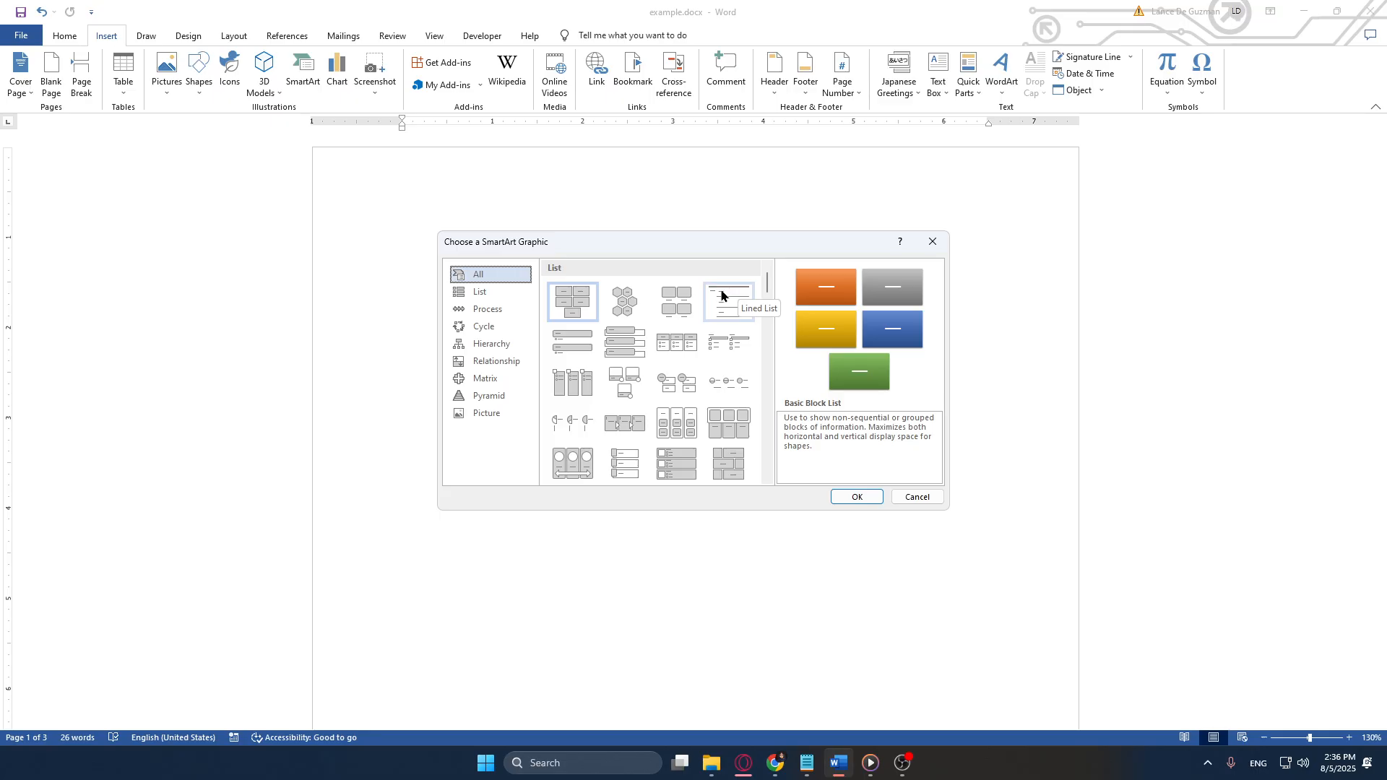
{"action": "mouse_move", "coordinate": [727, 302]}
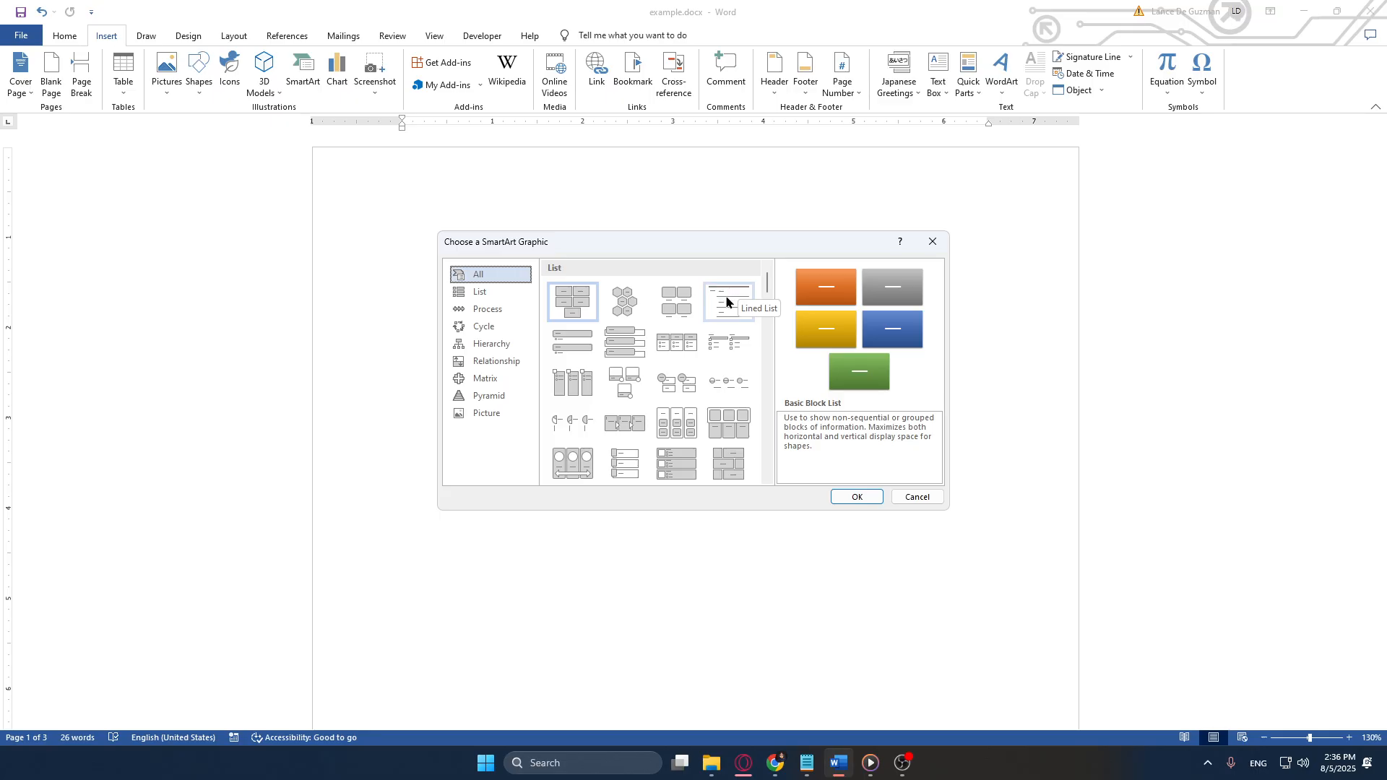
{"action": "mouse_move", "coordinate": [572, 301]}
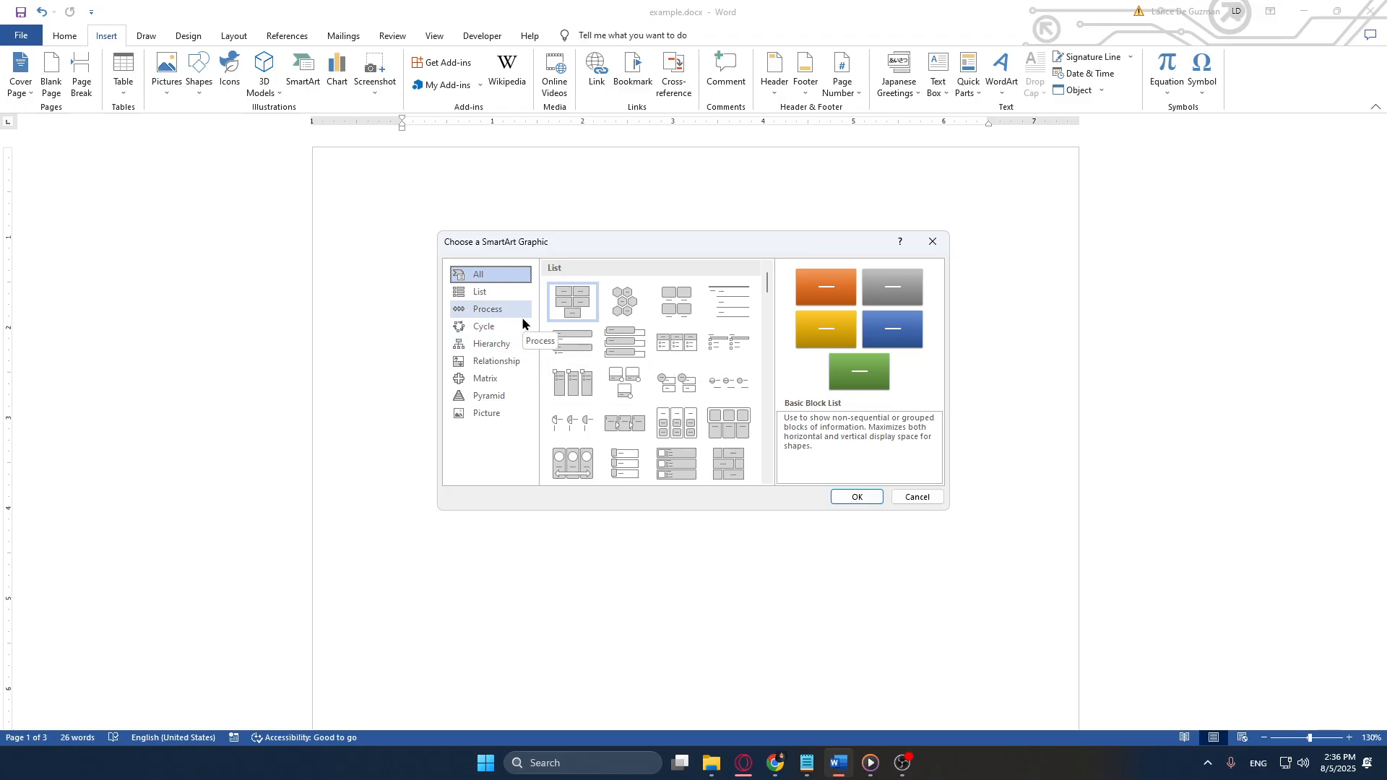
- Insert the Hexagon Cluster layout from the SmartArt Picture category
{"action": "left_click", "coordinate": [486, 414]}
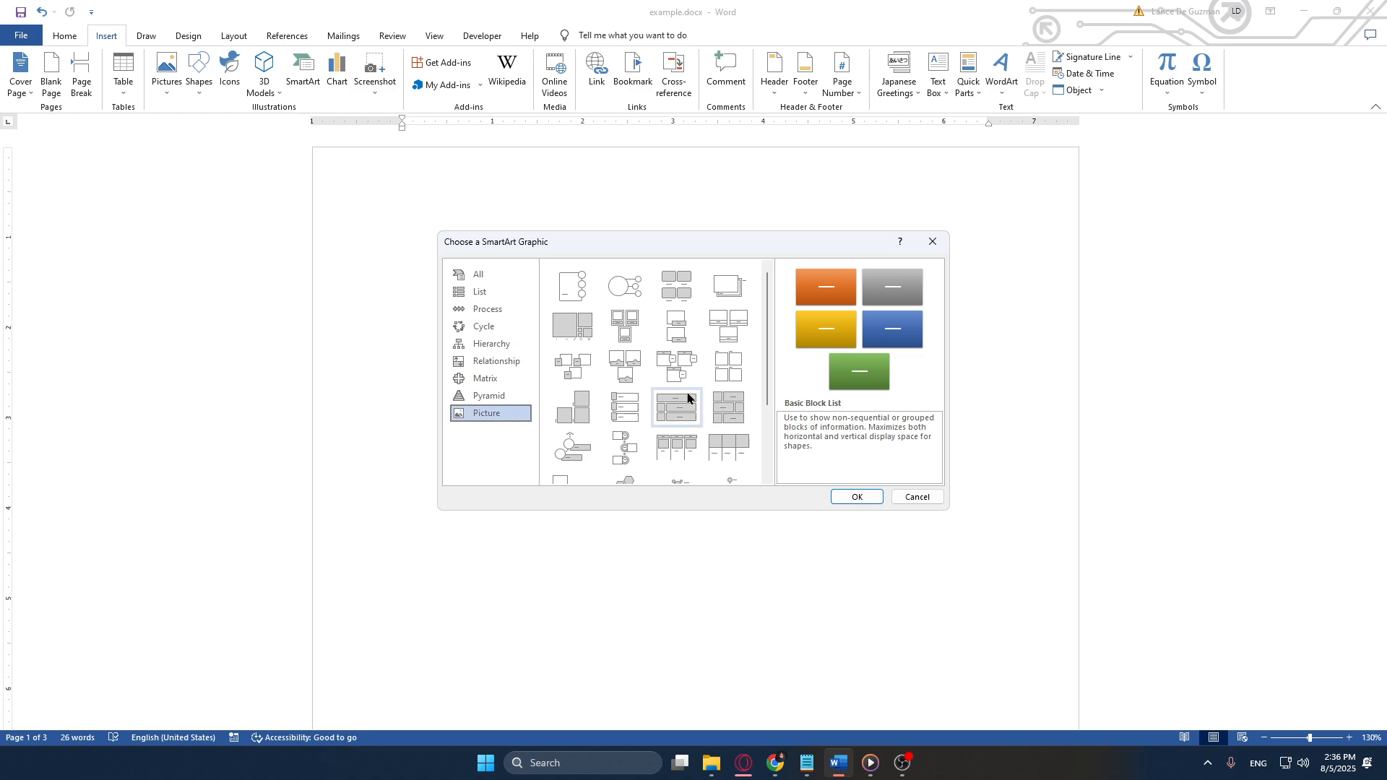
{"action": "scroll", "scroll_direction": "down", "scroll_amount": 3}
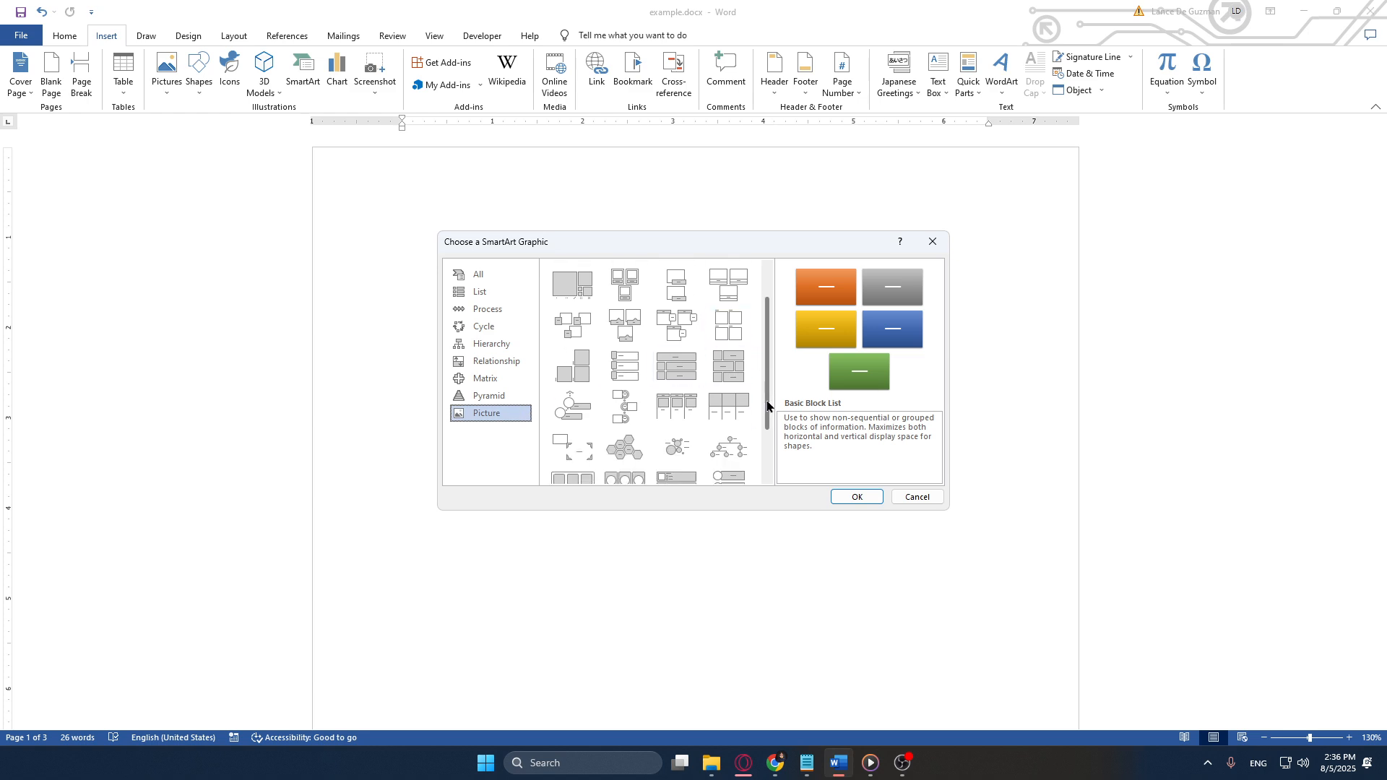
{"action": "left_click", "coordinate": [623, 414]}
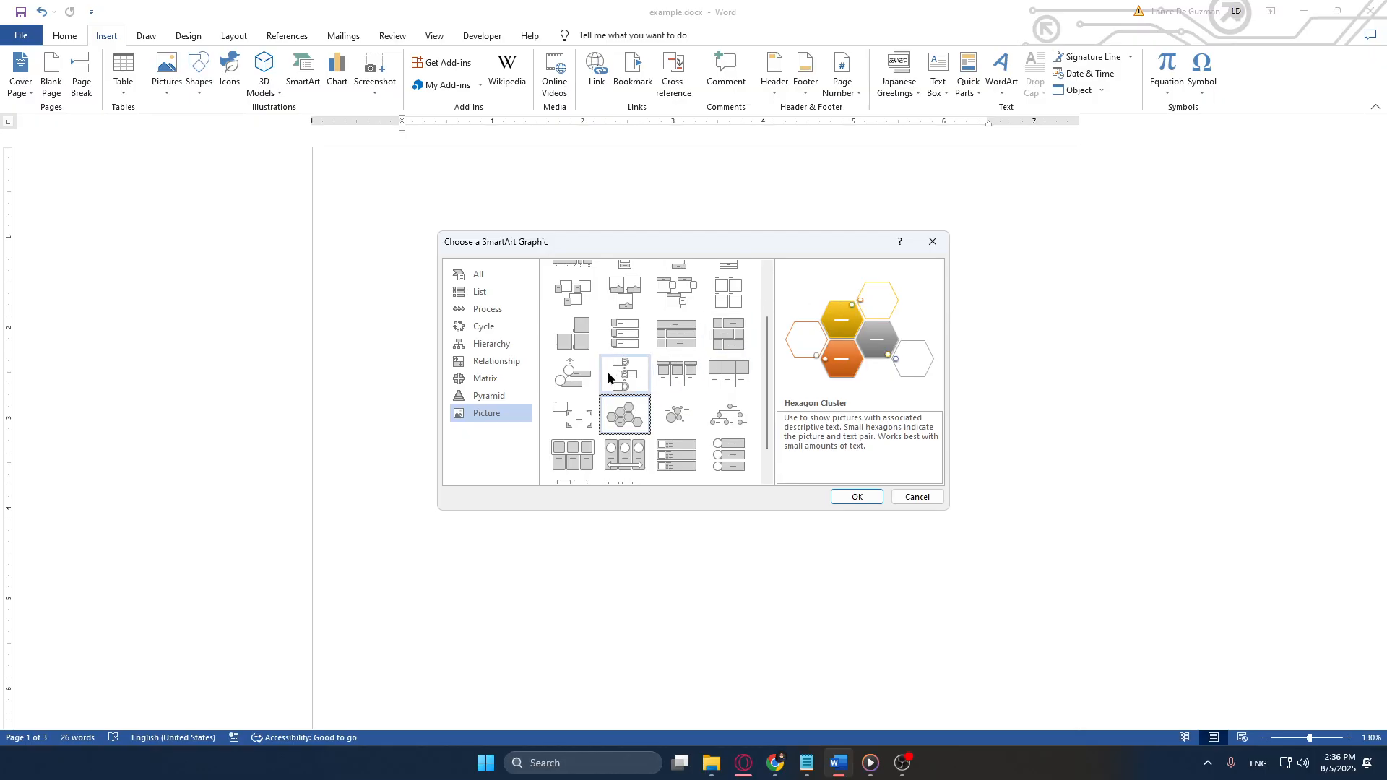
{"action": "mouse_move", "coordinate": [676, 292]}
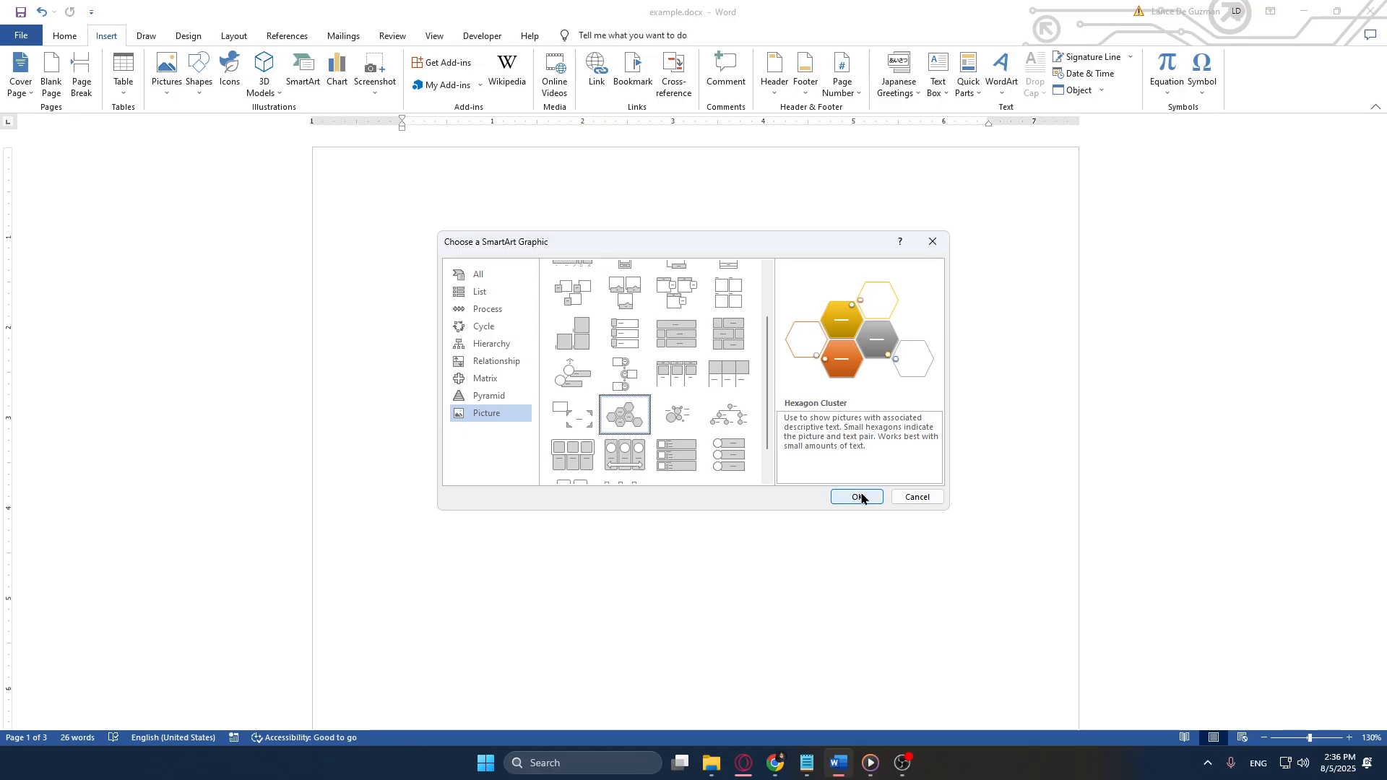
{"action": "mouse_move", "coordinate": [862, 500]}
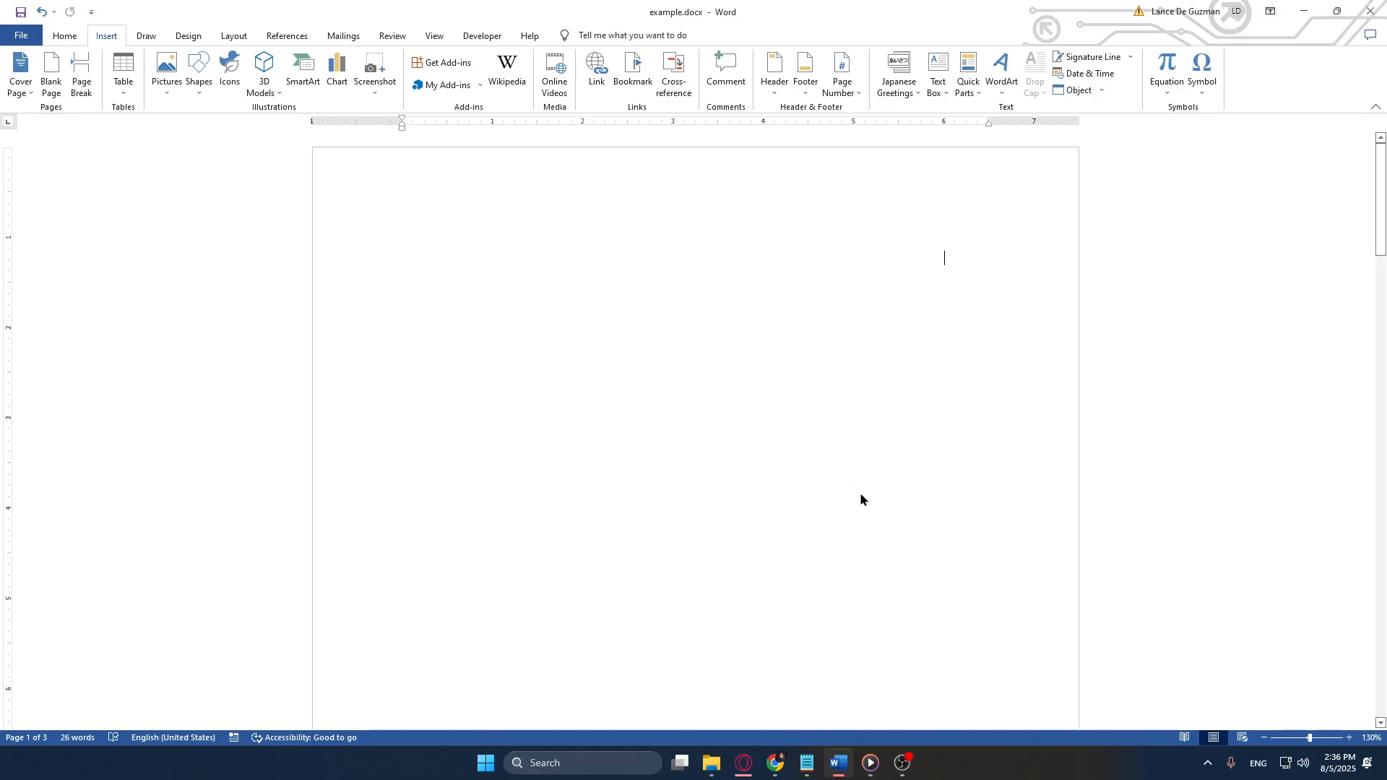
{"action": "left_click", "coordinate": [302, 71]}
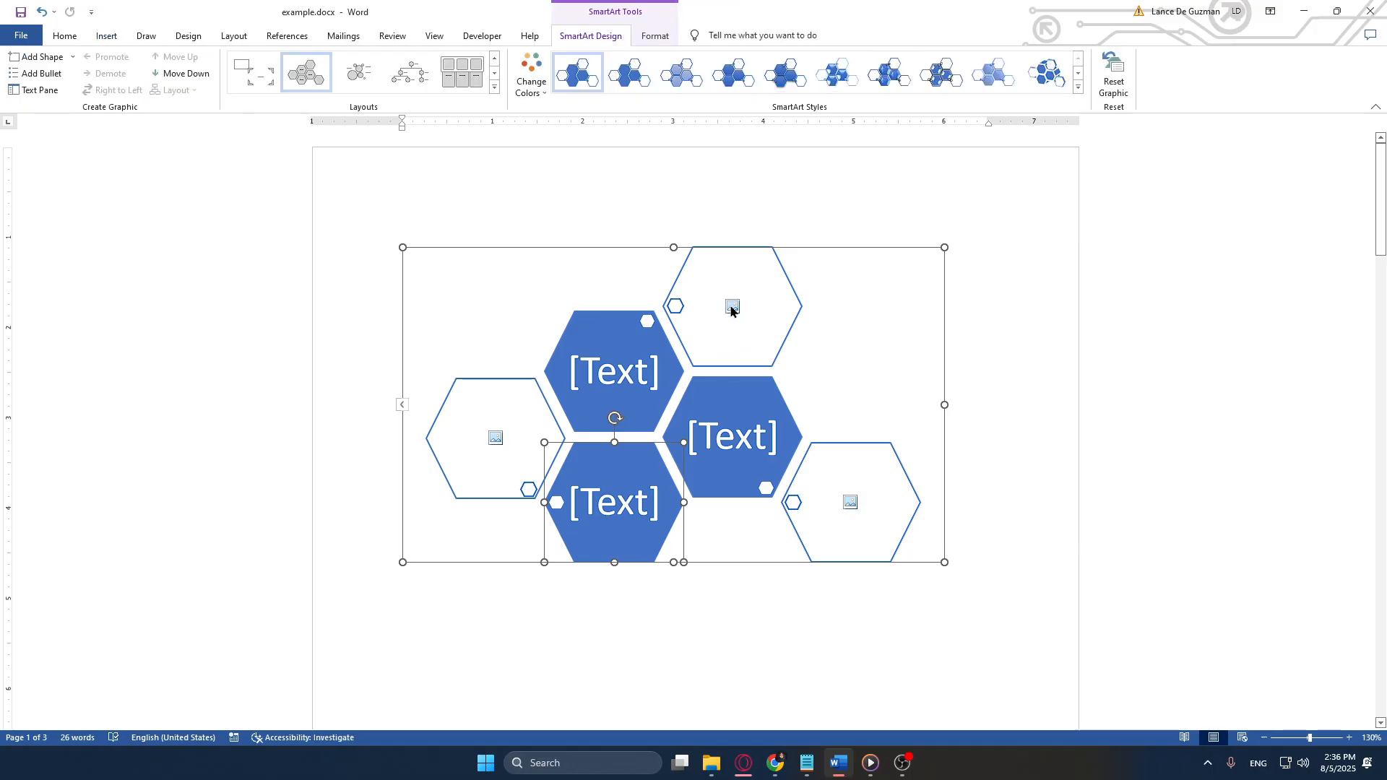
- Fill the upper-right hexagon with the brown dog photo from the online Dog category
{"action": "left_click", "coordinate": [731, 307]}
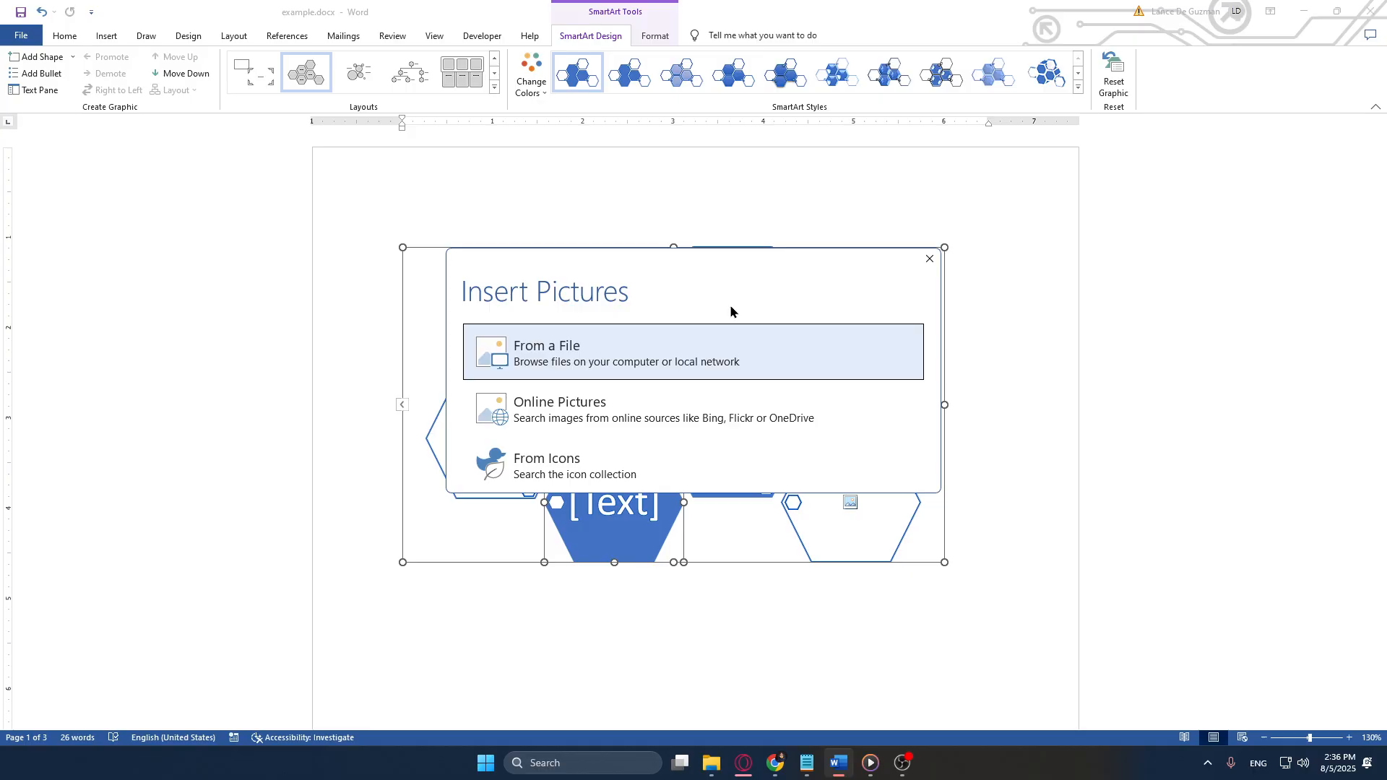
{"action": "mouse_move", "coordinate": [581, 375]}
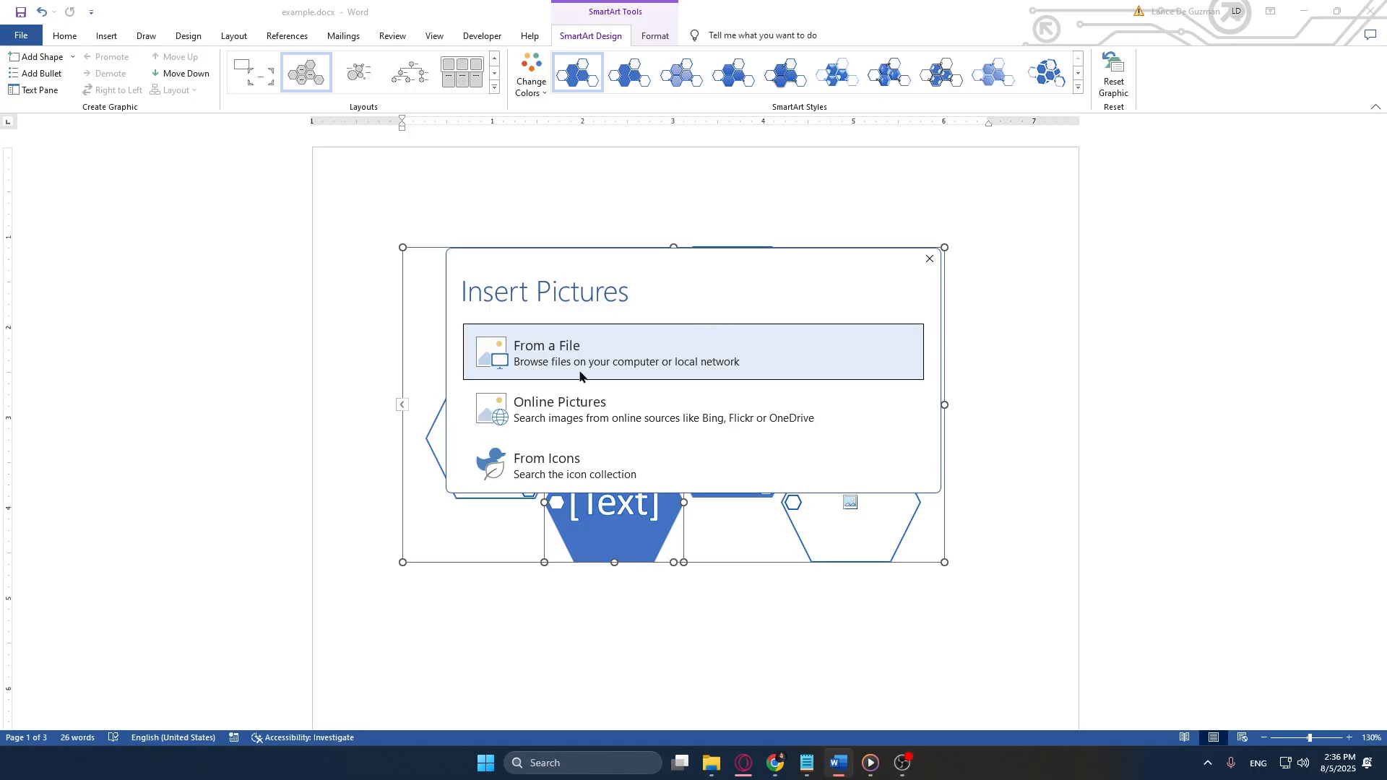
{"action": "left_click", "coordinate": [559, 410]}
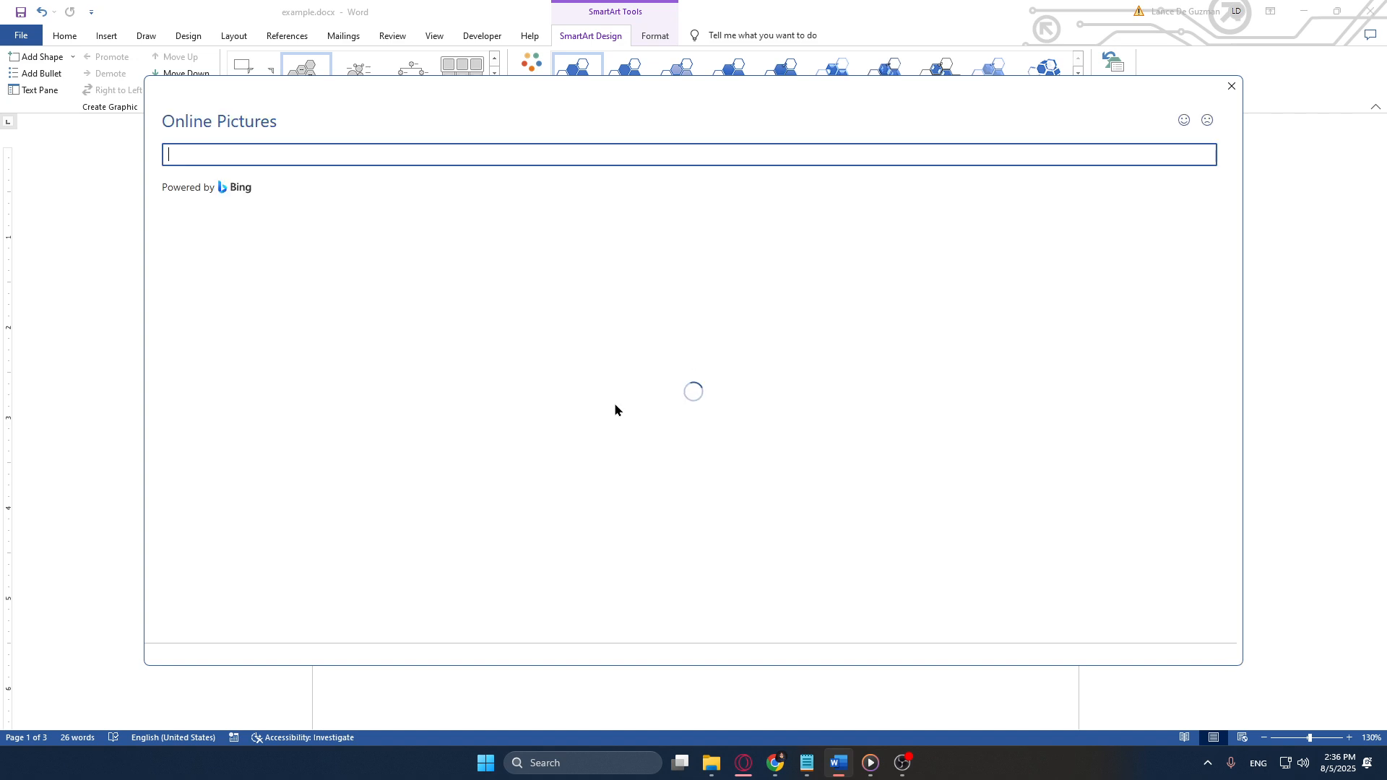
{"action": "mouse_move", "coordinate": [614, 411]}
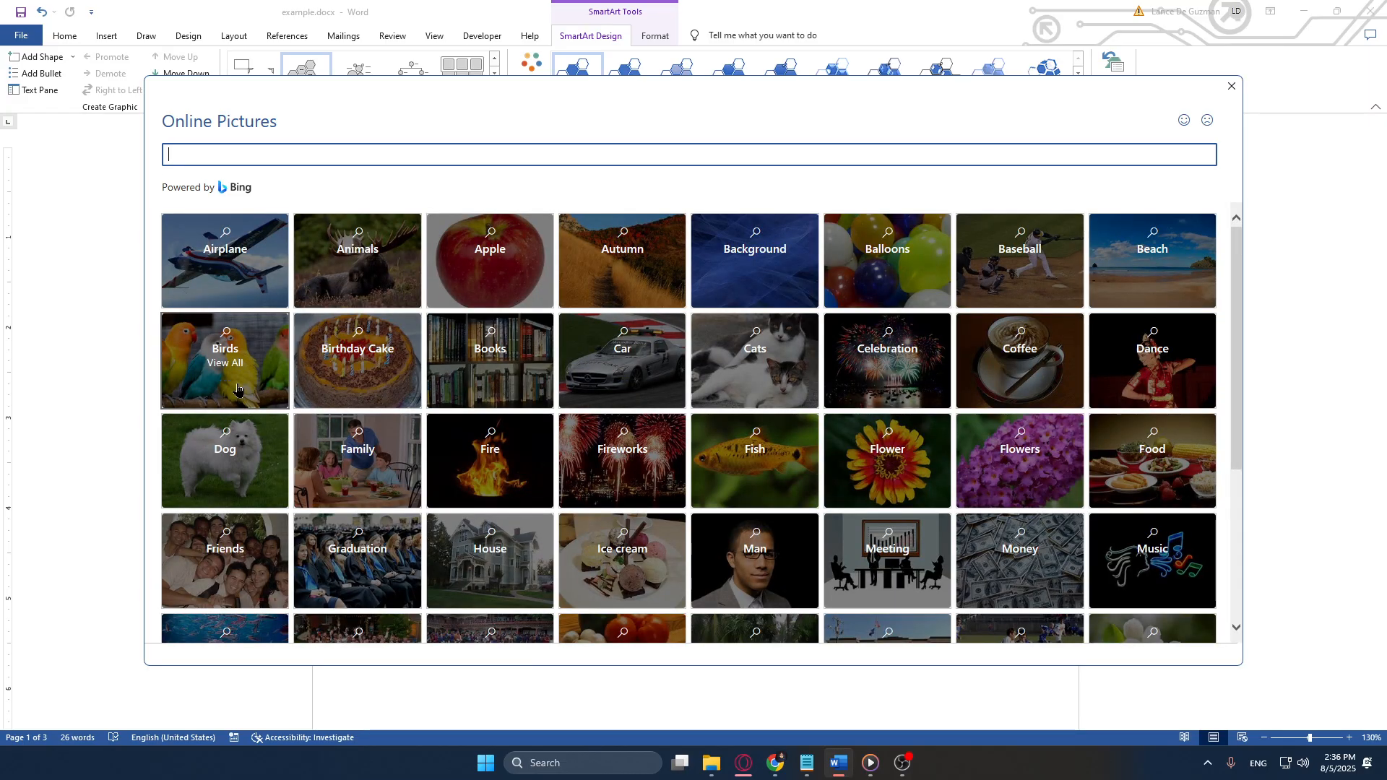
{"action": "left_click", "coordinate": [224, 460]}
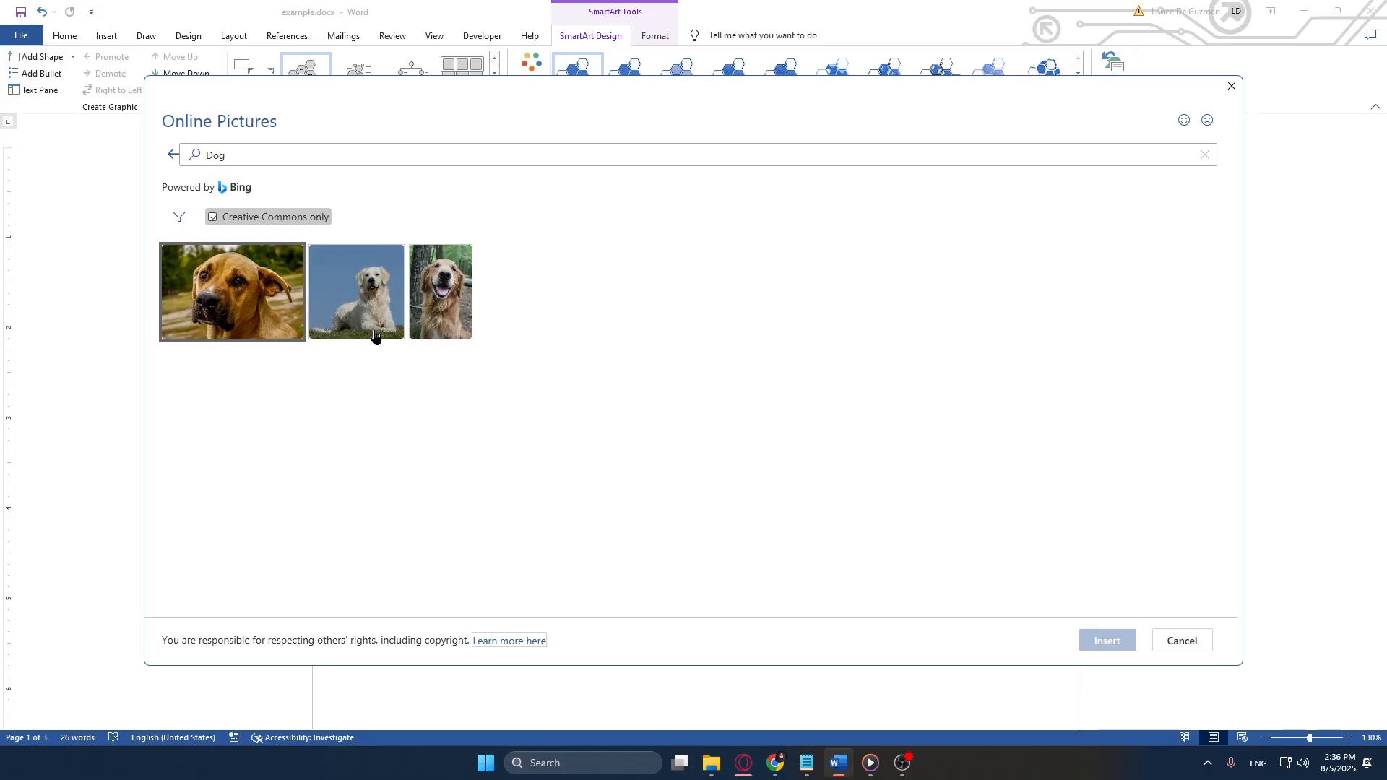
{"action": "left_click", "coordinate": [232, 292]}
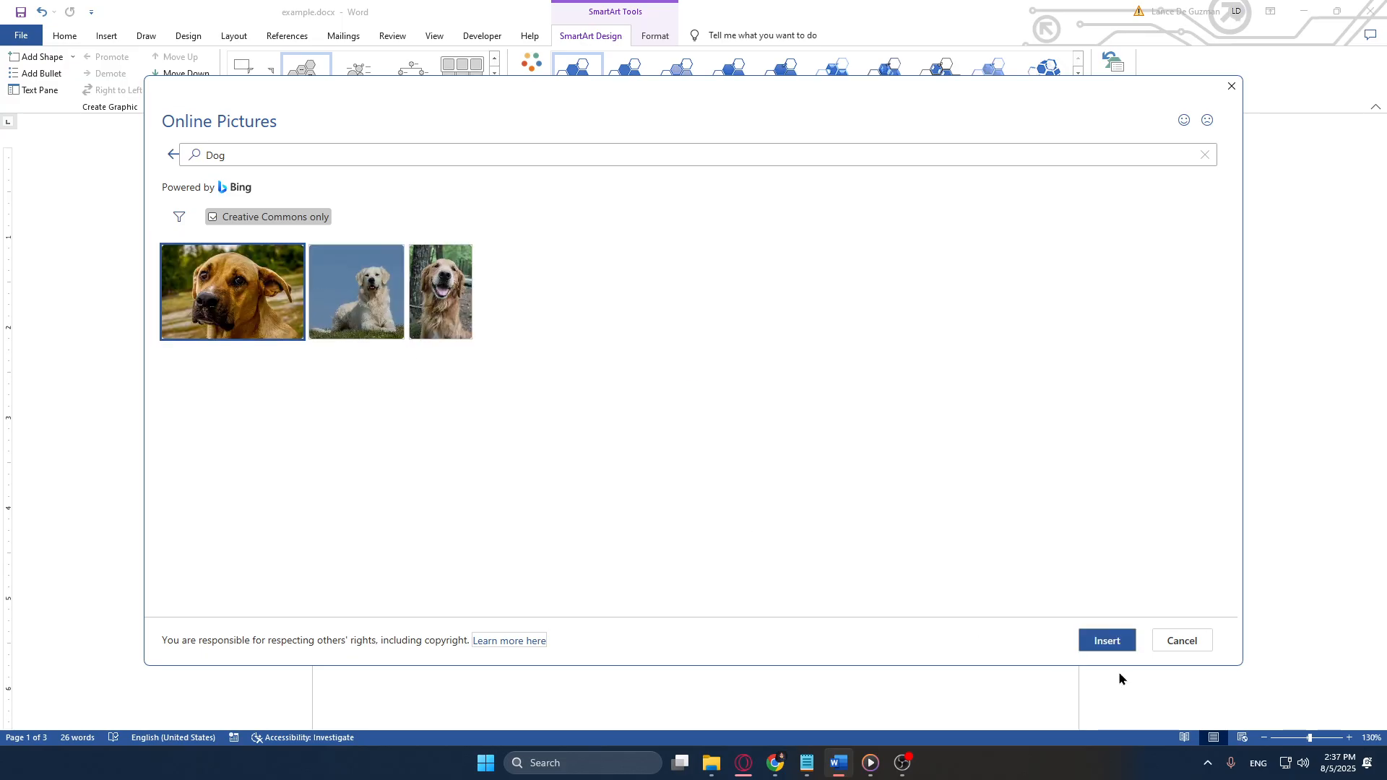
{"action": "left_click", "coordinate": [1181, 639]}
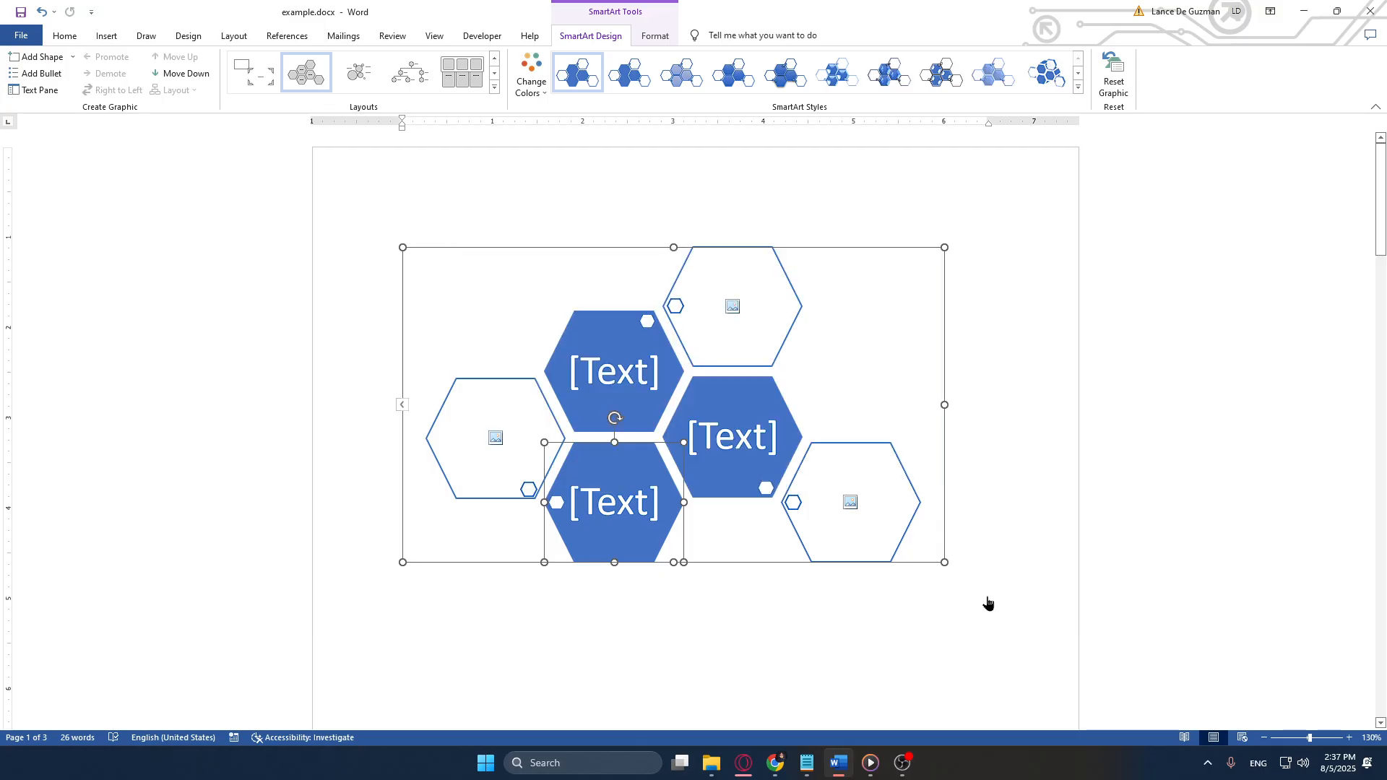
- Put an online giraffe photo in the lower-right picture hexagon
{"action": "left_click", "coordinate": [731, 306]}
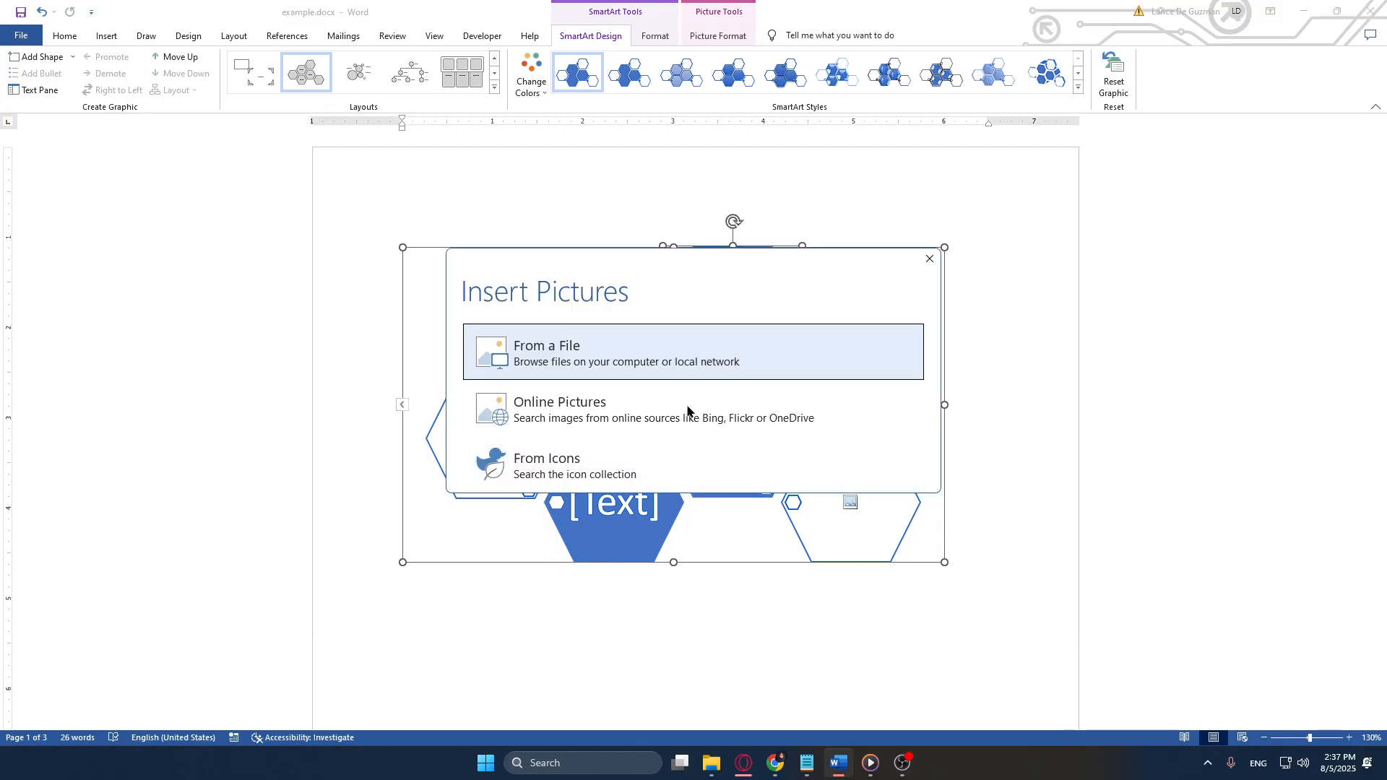
{"action": "left_click", "coordinate": [546, 351]}
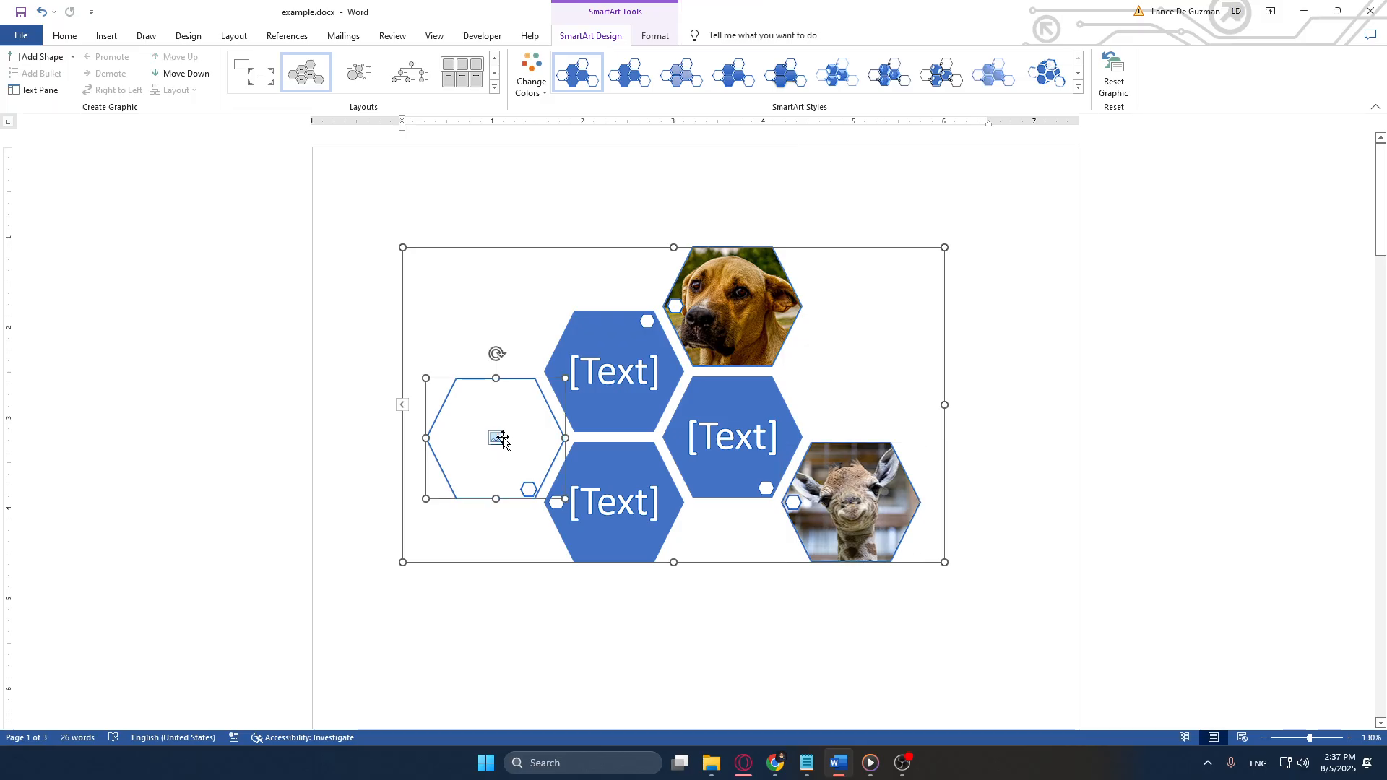
{"action": "left_click", "coordinate": [499, 439]}
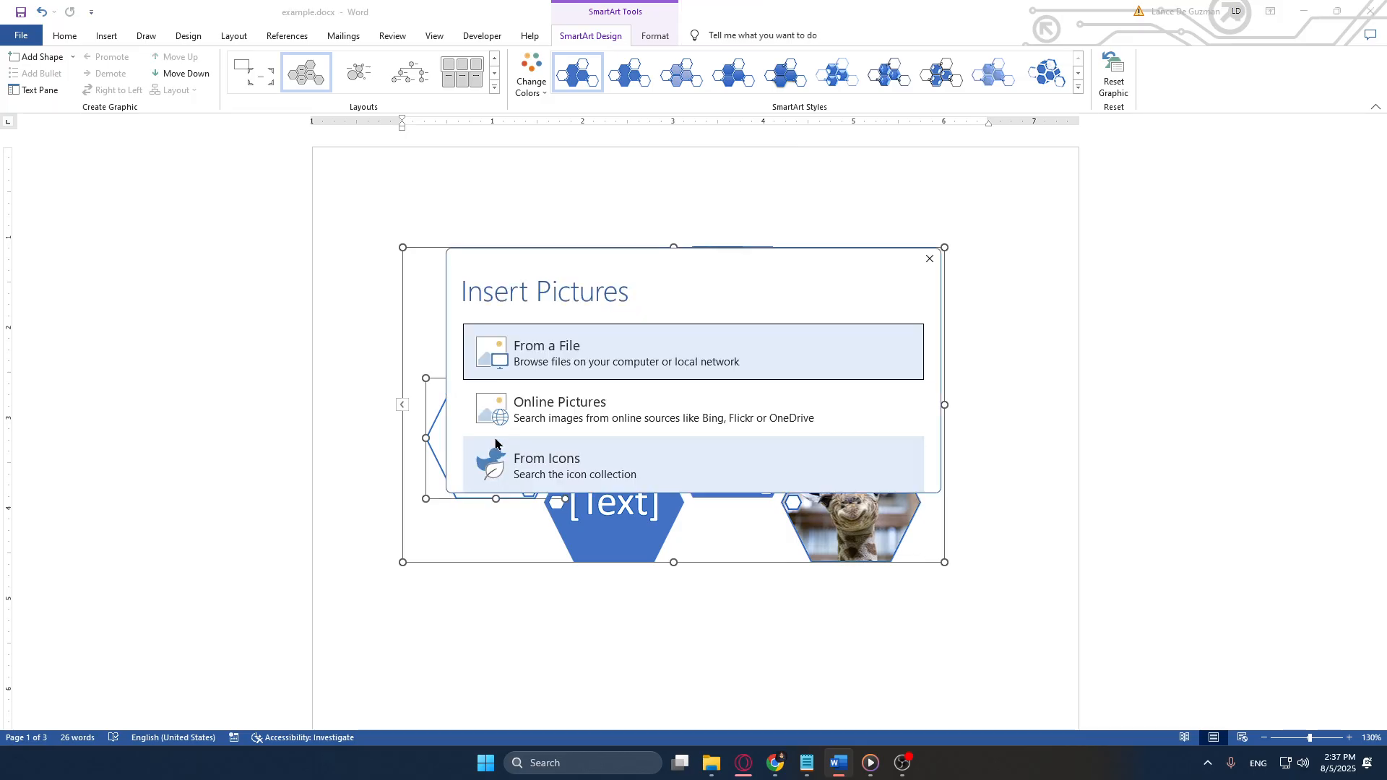
- Search online pictures for 'Car' to get car photos for the left hexagon
{"action": "left_click", "coordinate": [559, 409]}
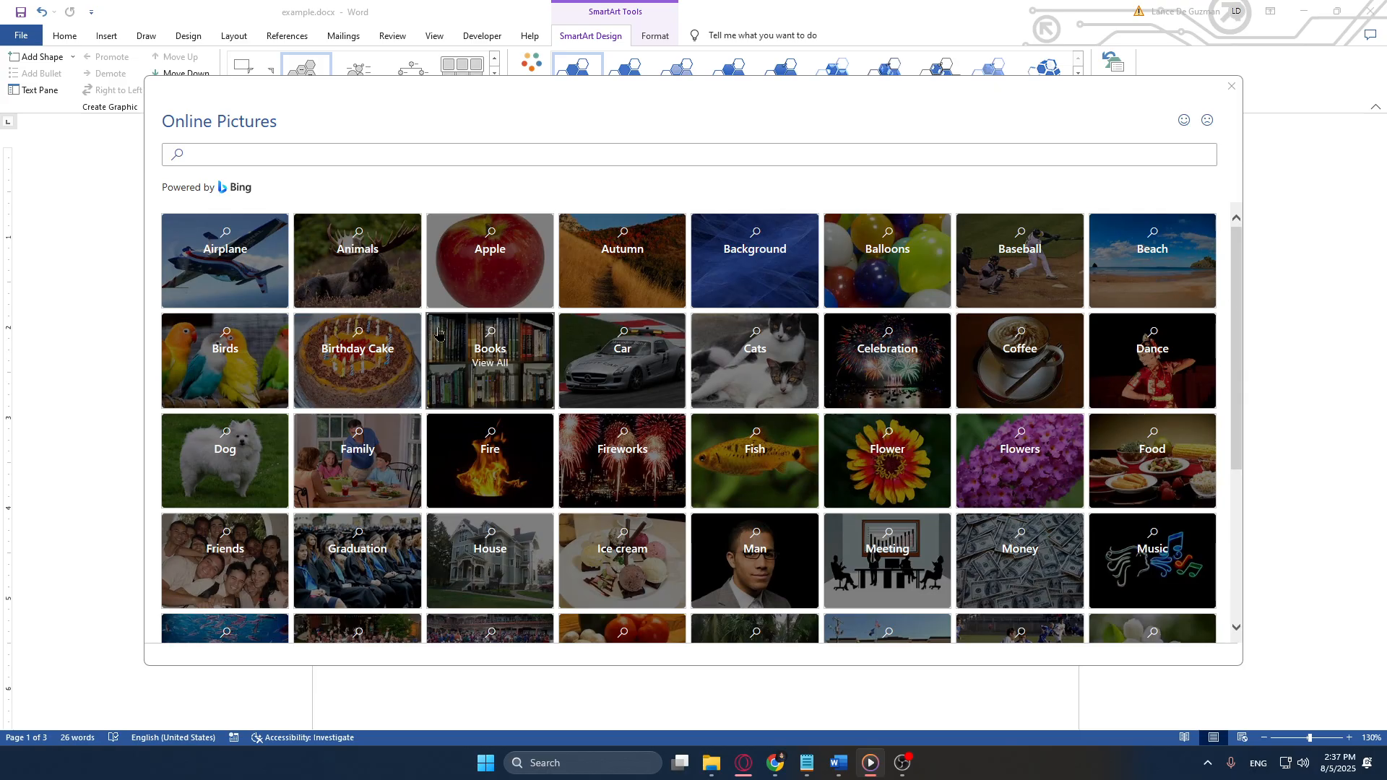
{"action": "mouse_move", "coordinate": [357, 294]}
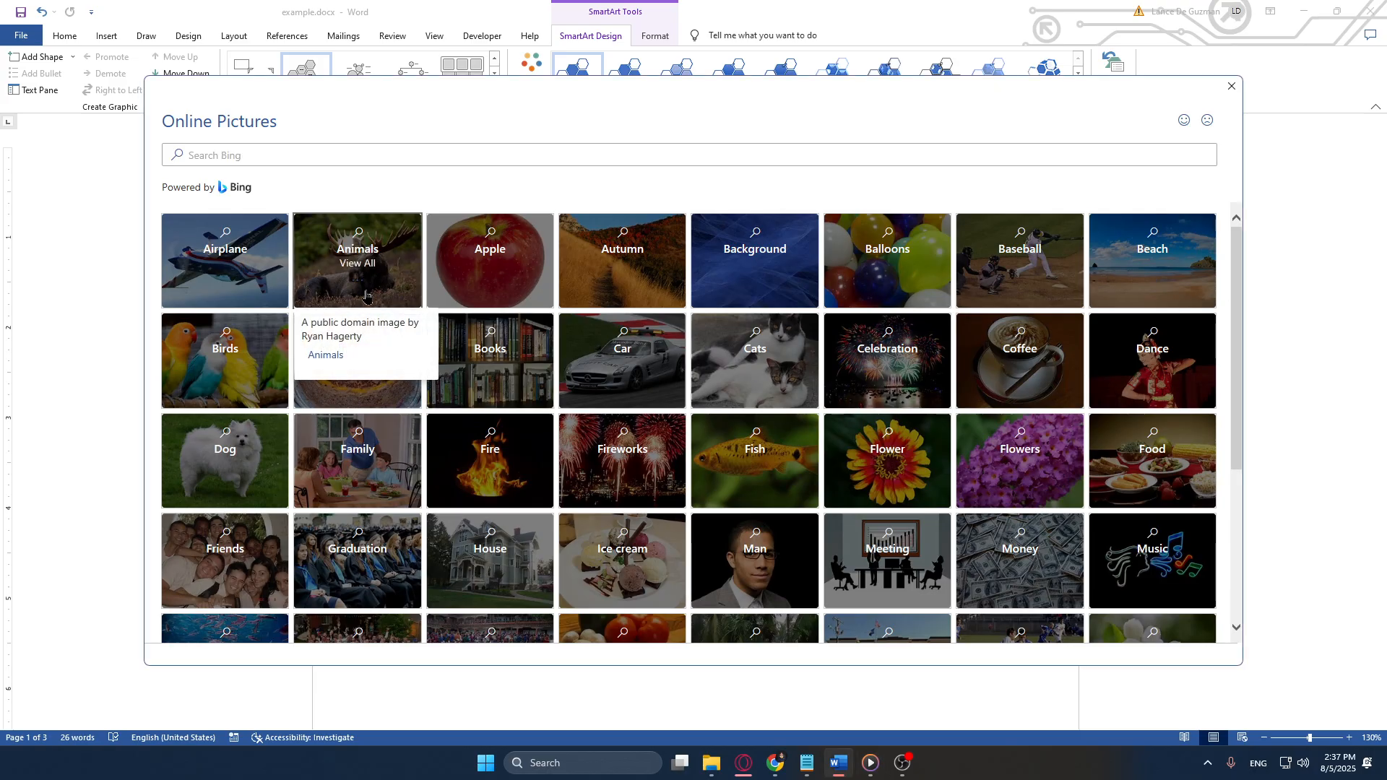
{"action": "type", "text": "Car"}
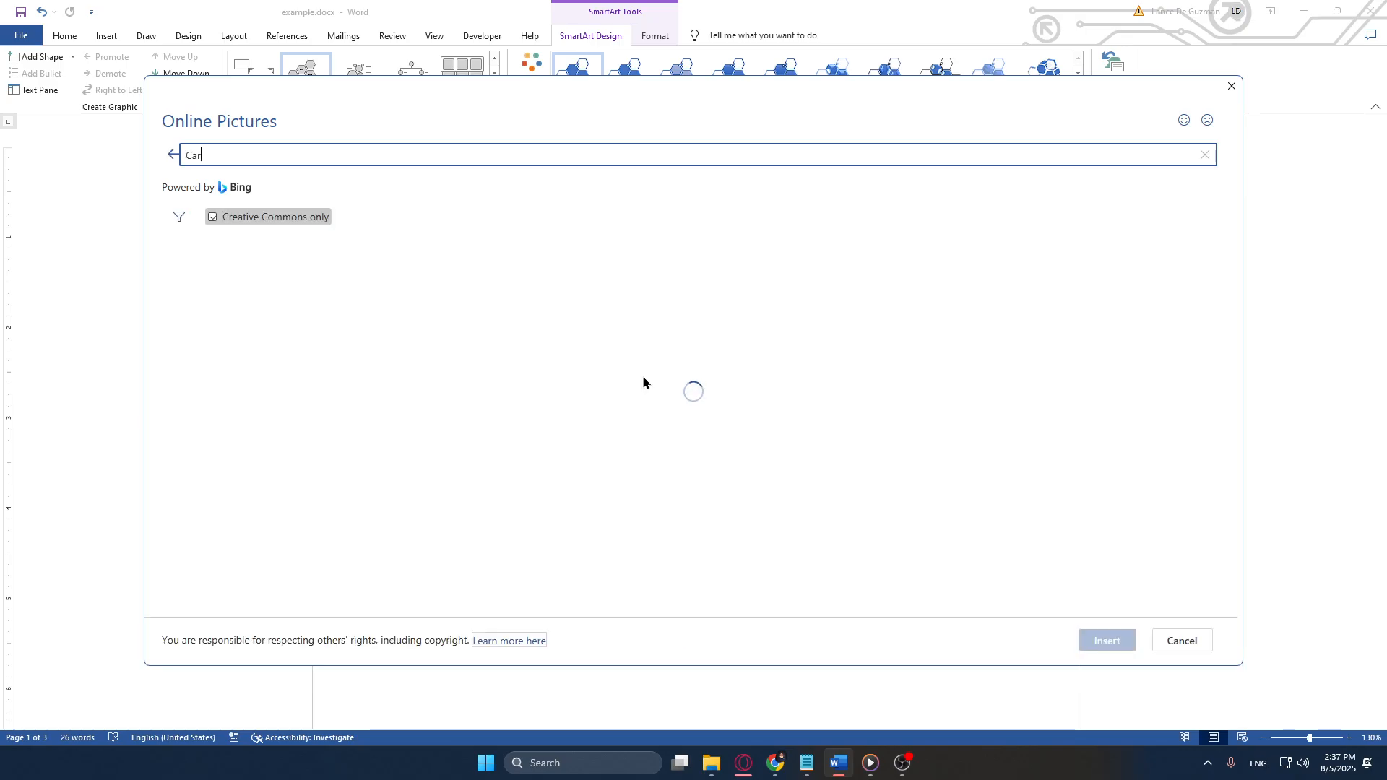
{"action": "key", "text": "enter"}
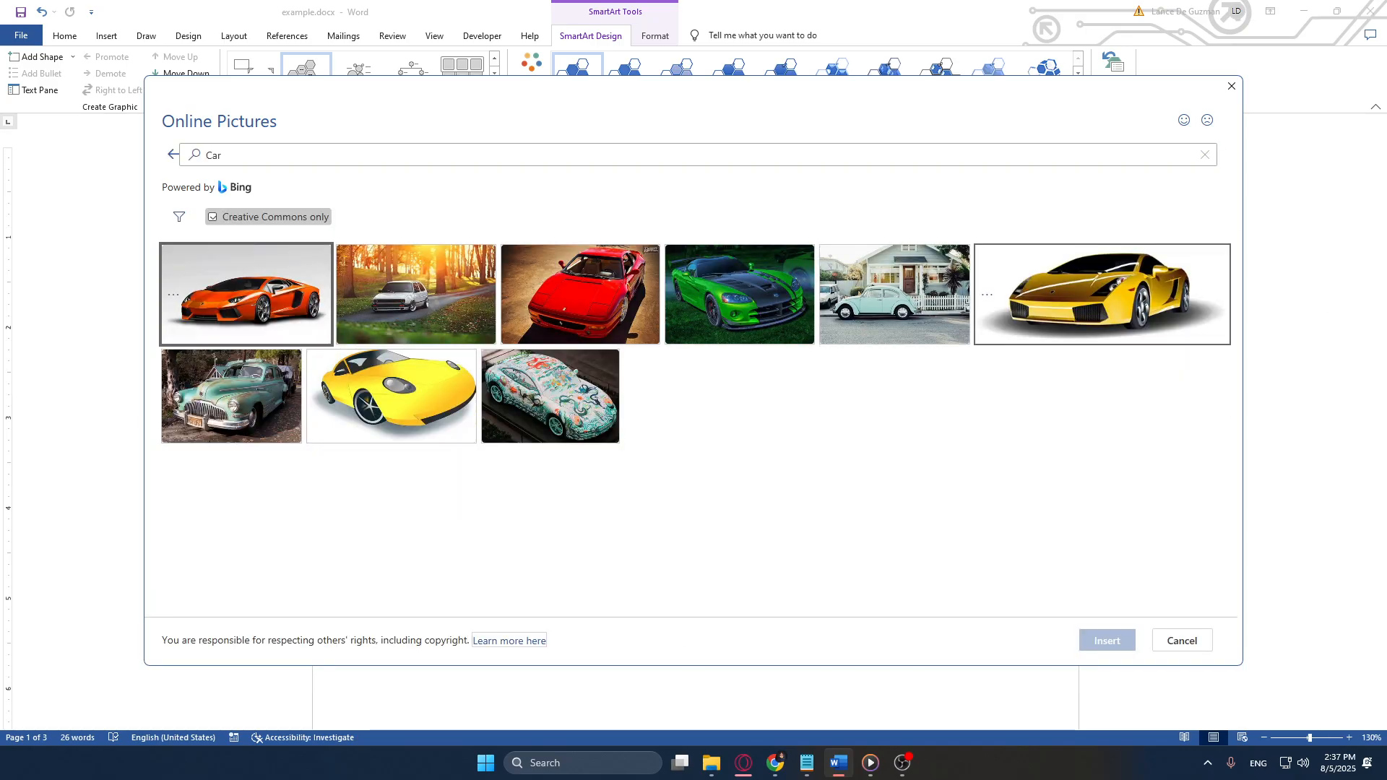